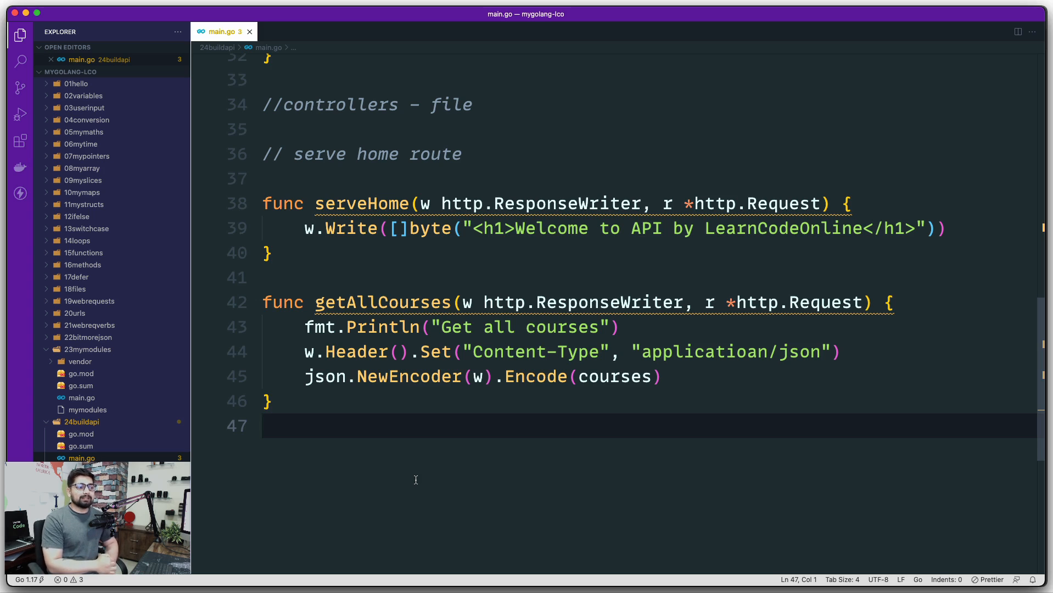
Step: Start a new function func getOneCourse() on a fresh line below getAllCourses
scroll(up, 3)
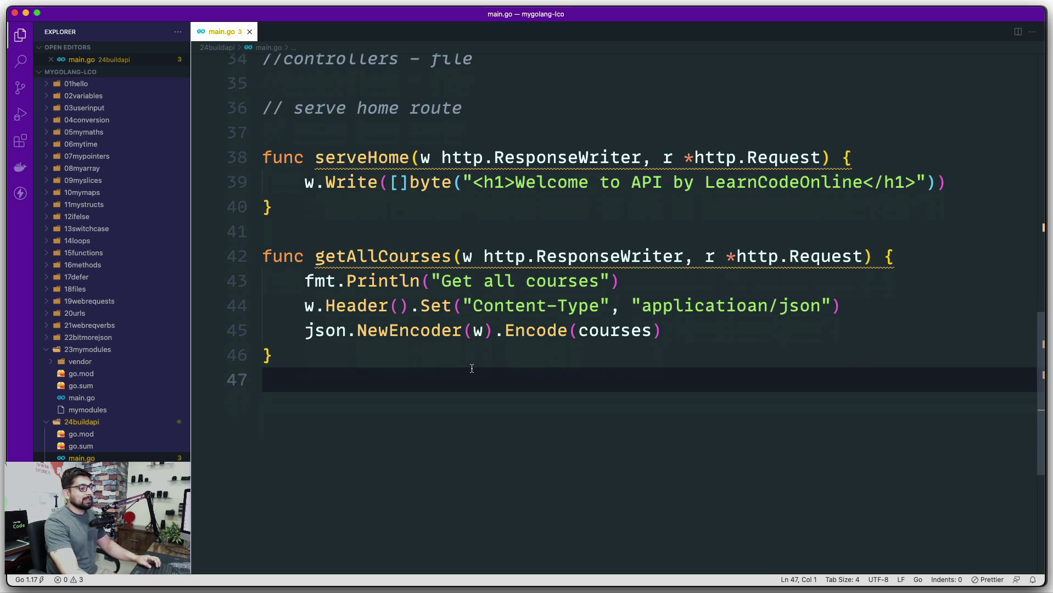
key(Enter)
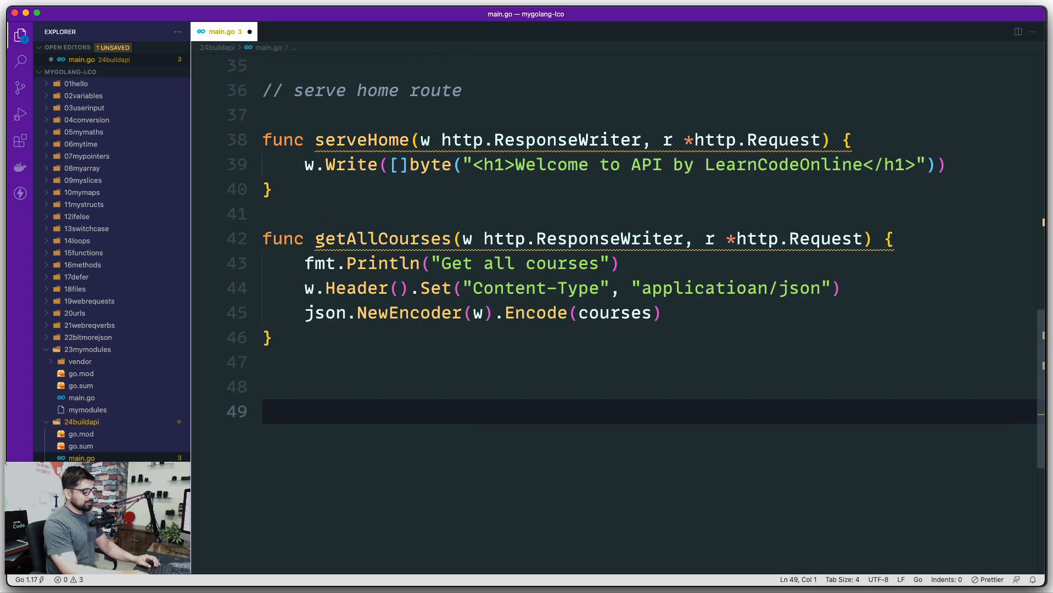
text(func)
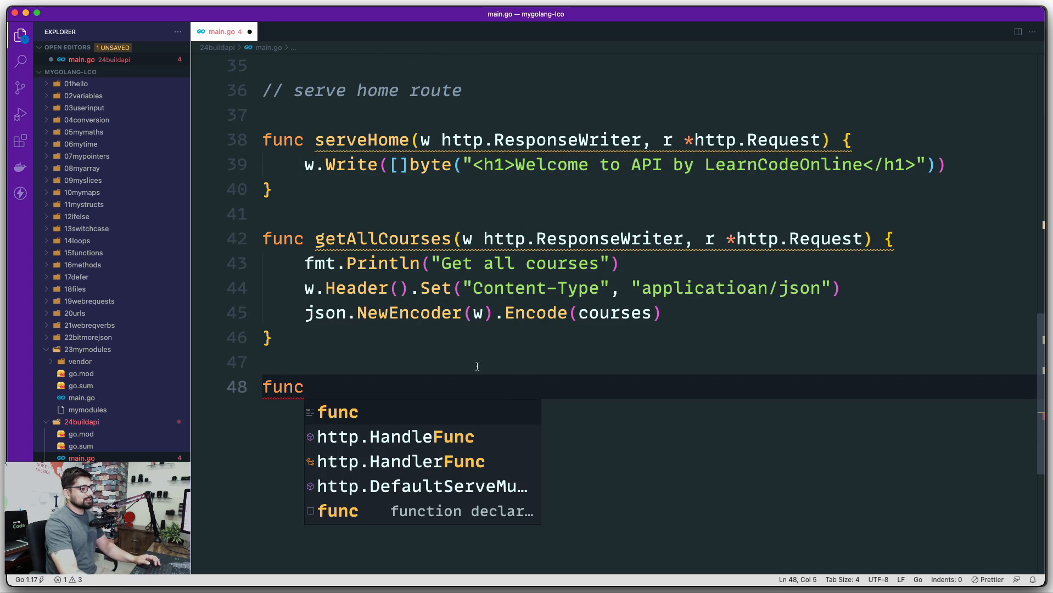
scroll(down, 3)
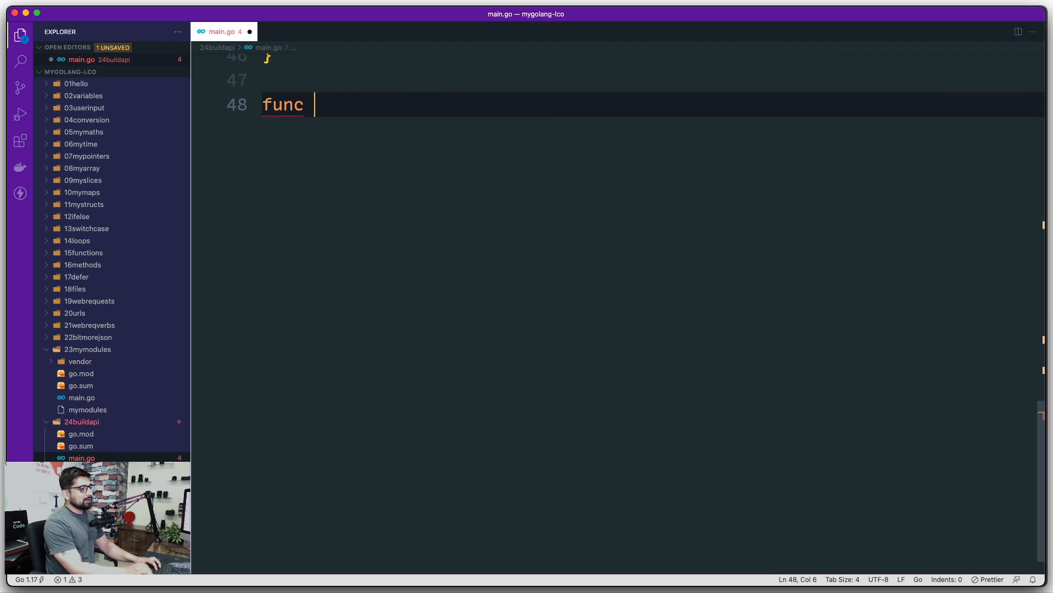
text(get)
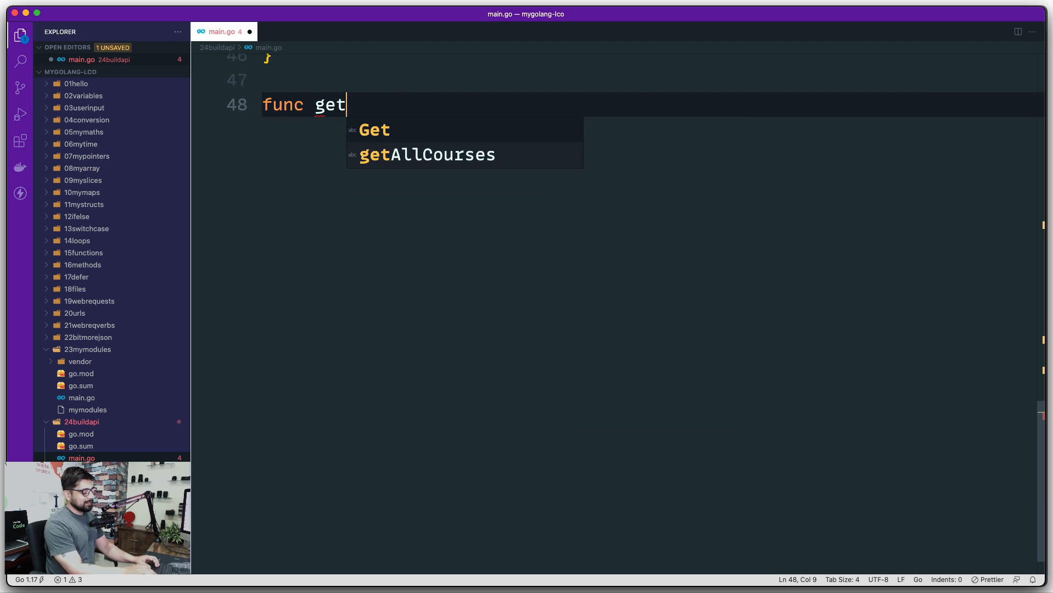
text(One)
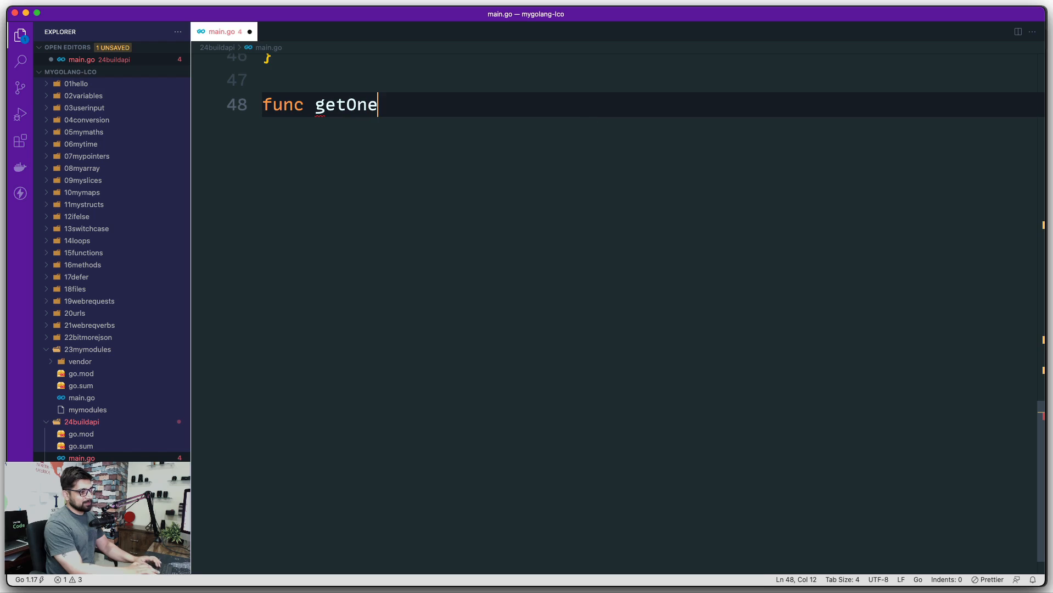
text(Cour)
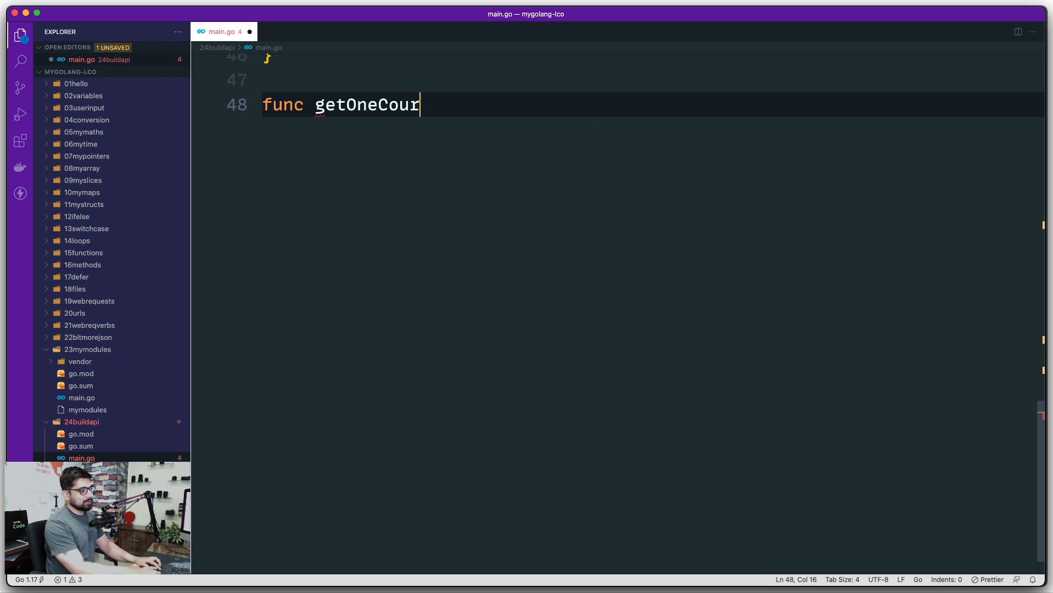
text(se())
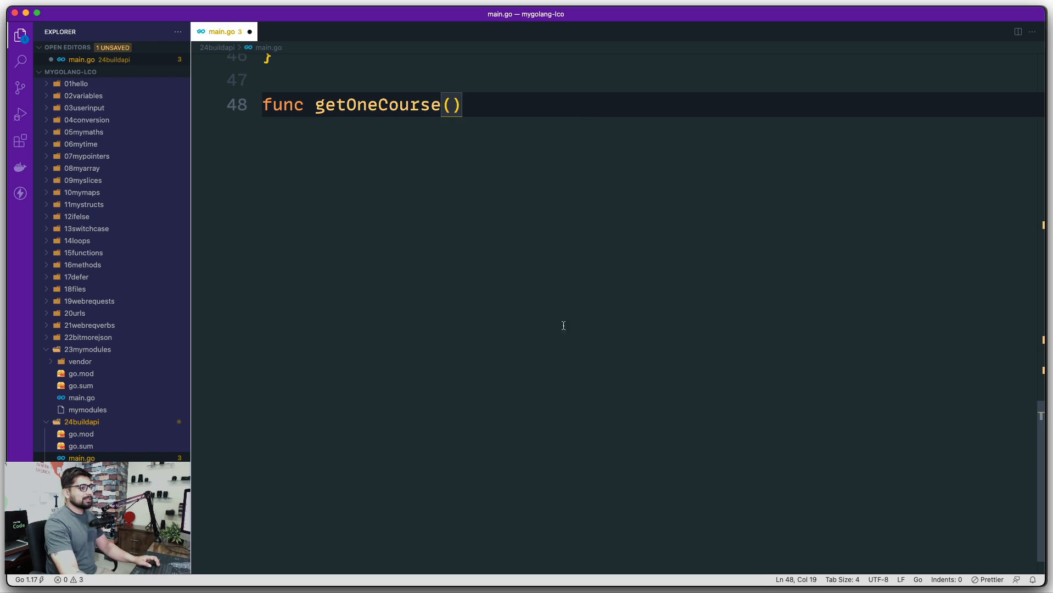
scroll(up, 3)
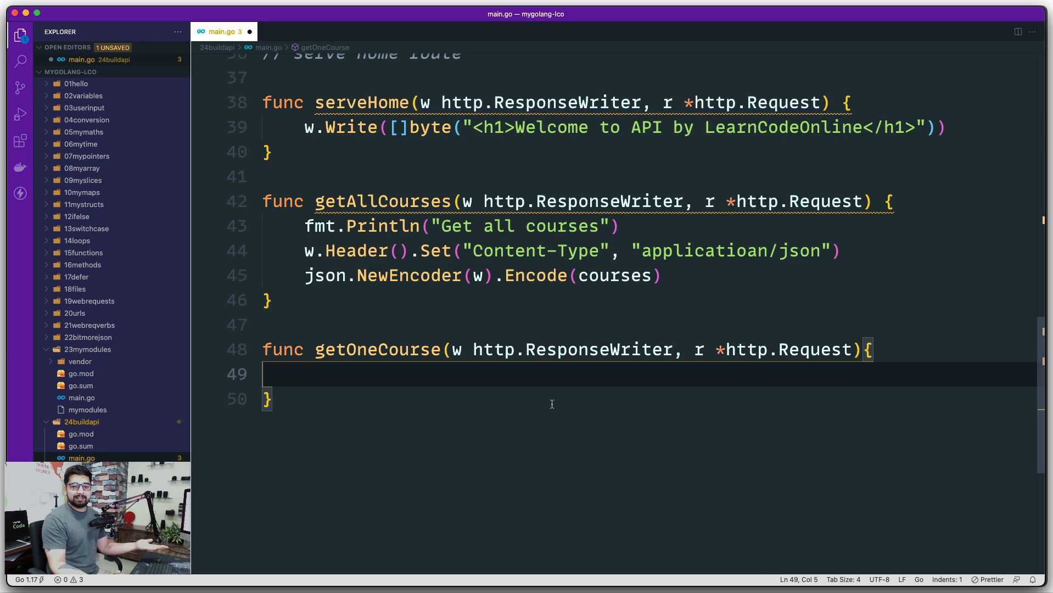
mouse_move(489, 395)
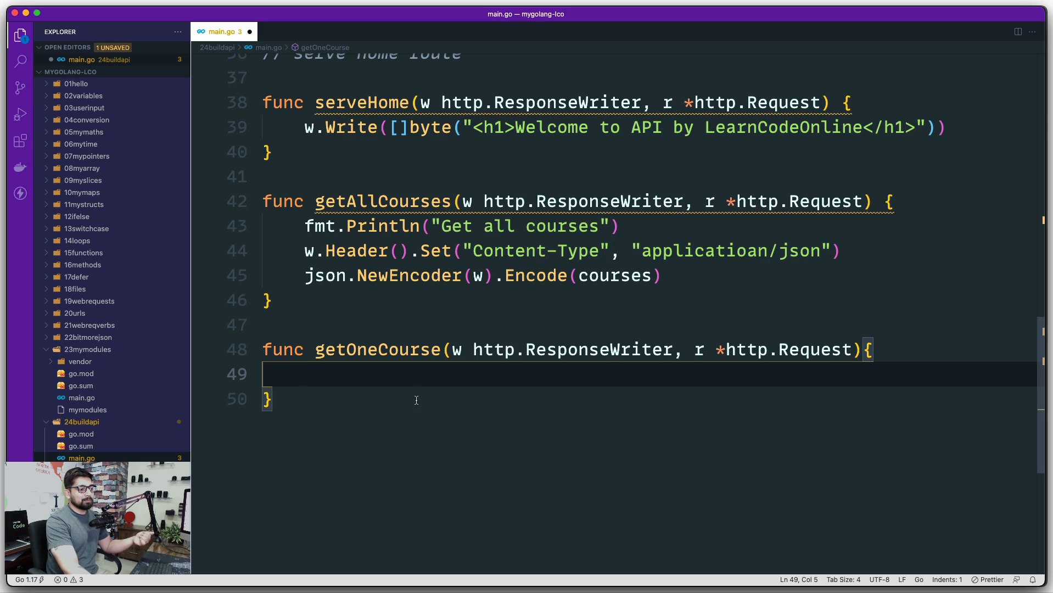
Step: Review the getOneCourse name and place the caret inside its empty body
scroll(up, 3)
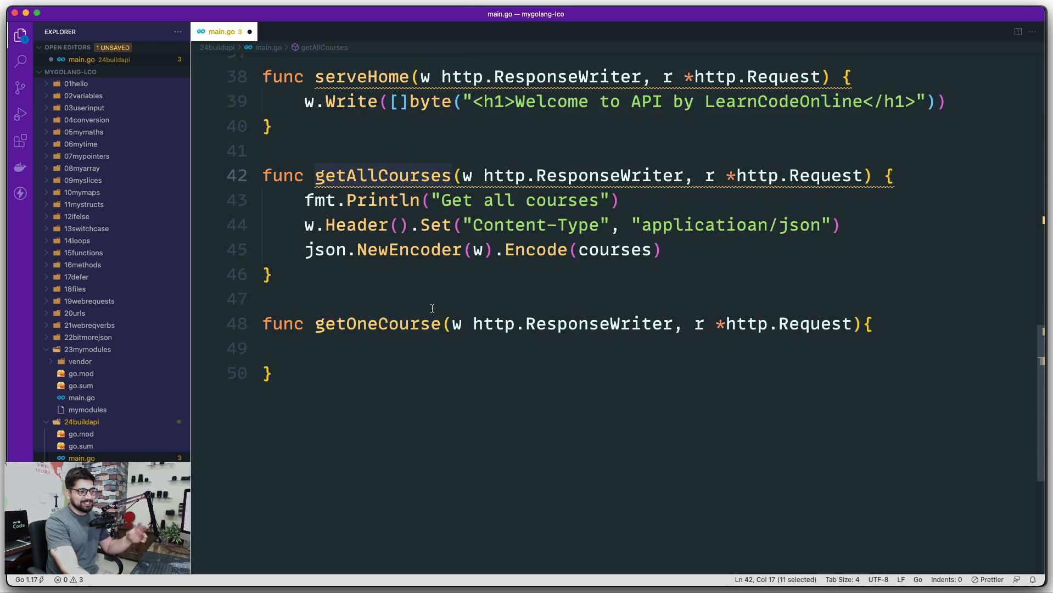
double_click(375, 324)
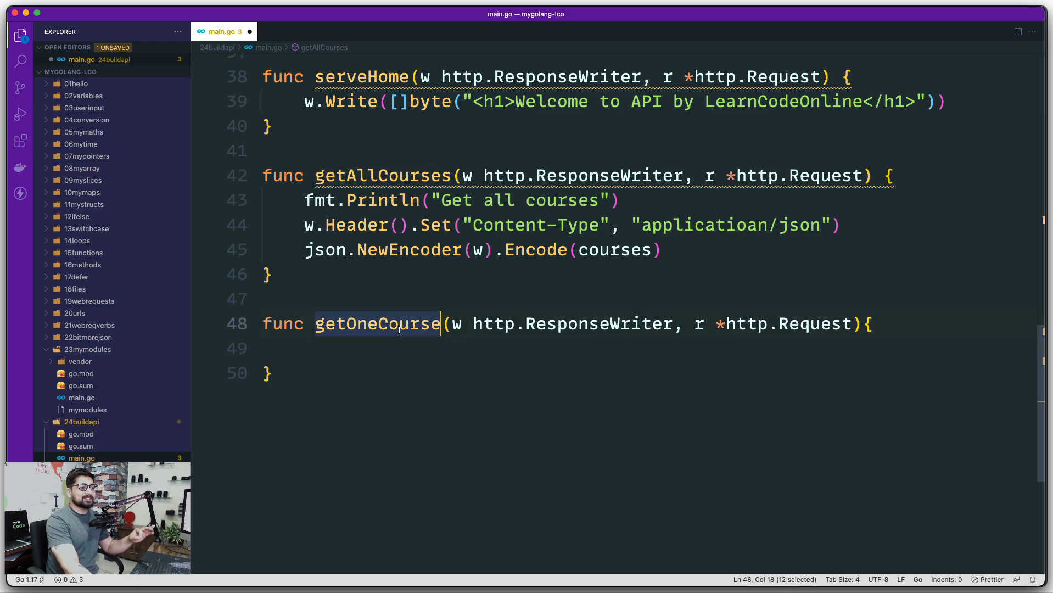
mouse_move(412, 401)
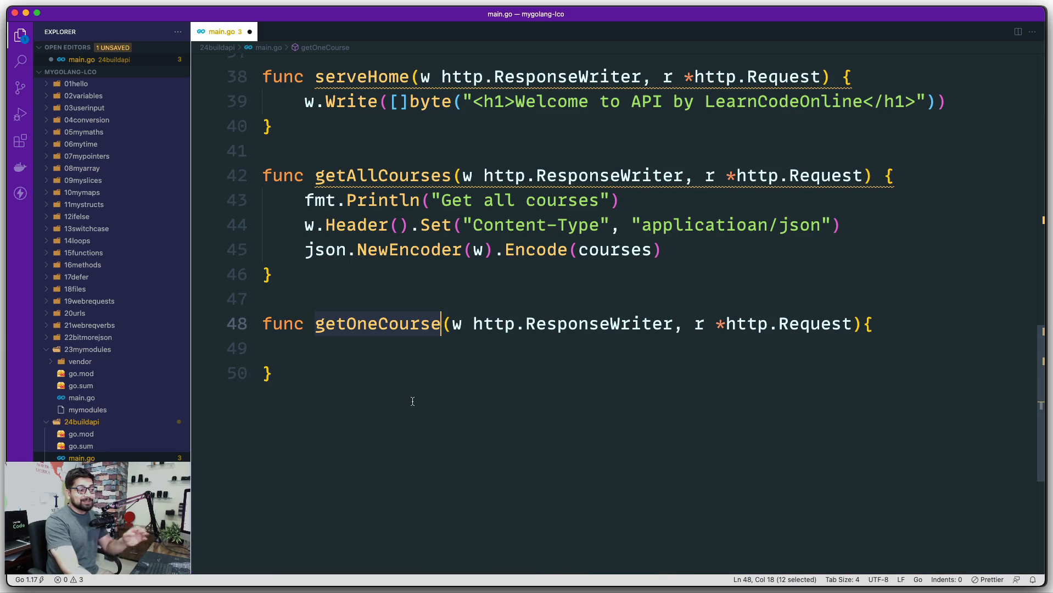
mouse_move(446, 343)
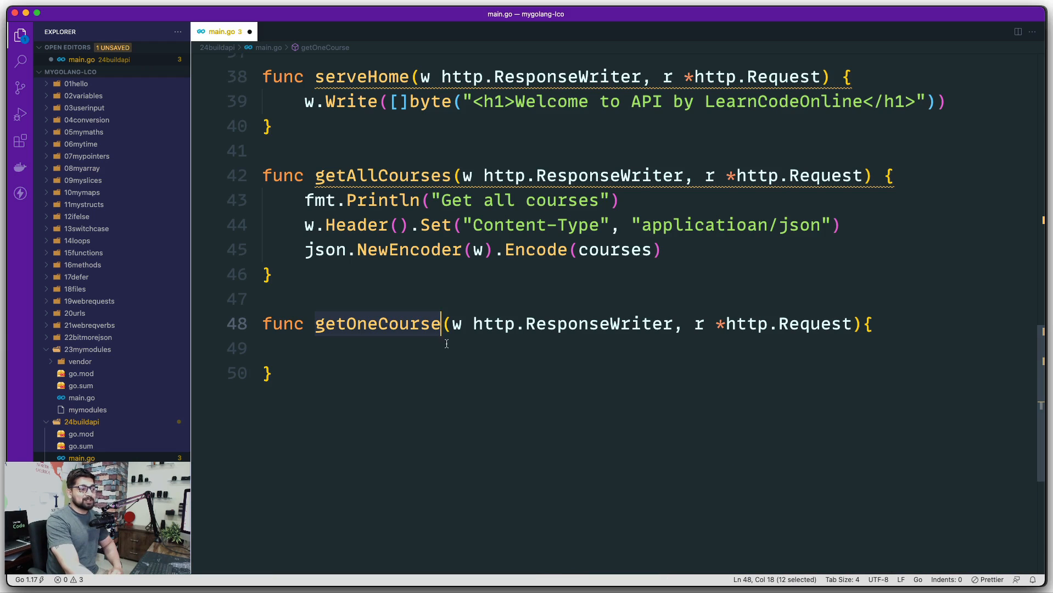
click(302, 348)
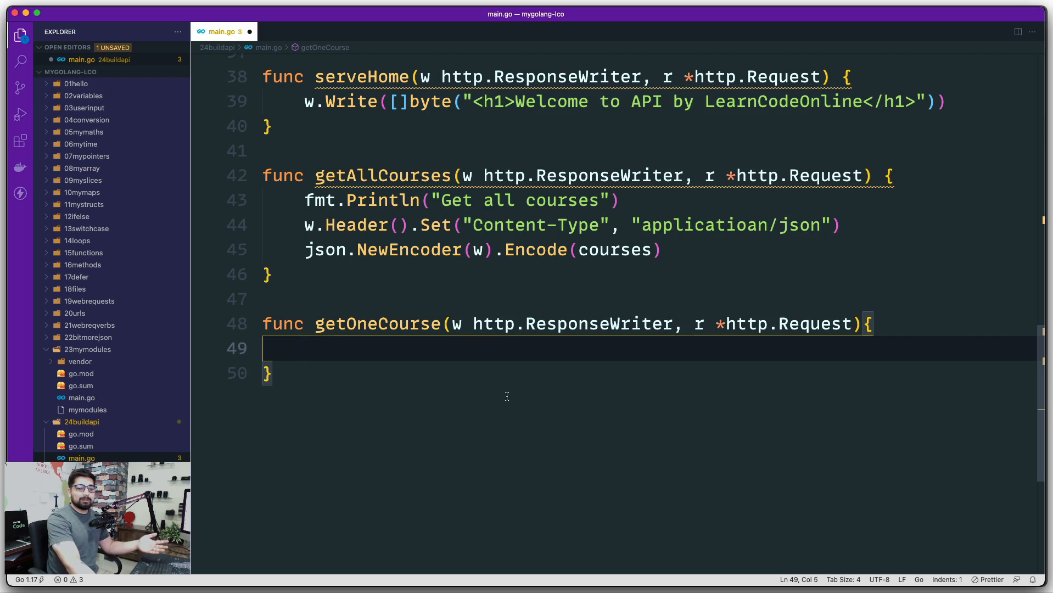
double_click(378, 323)
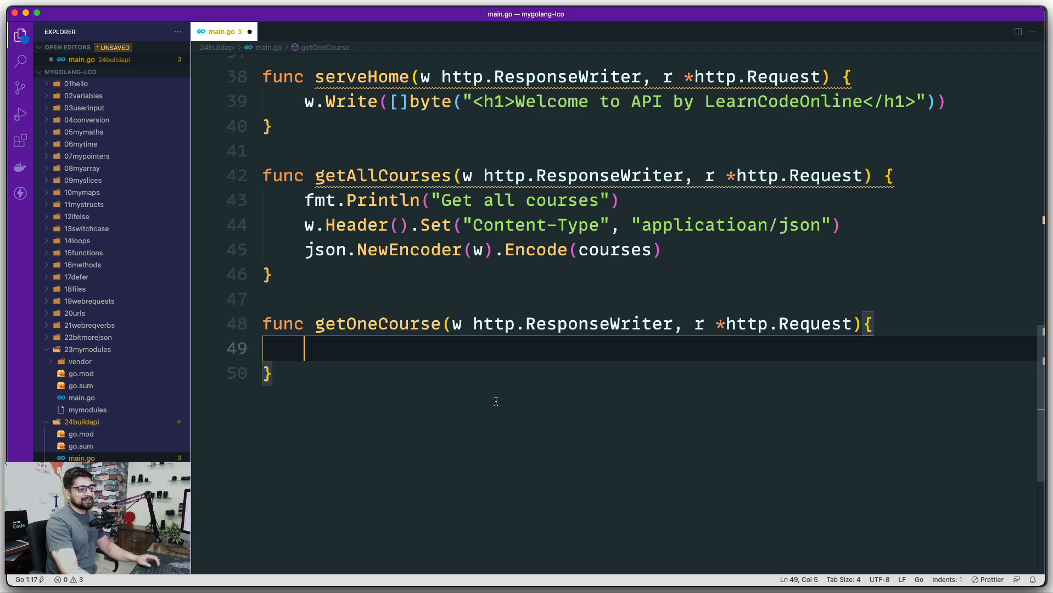
scroll(down, 3)
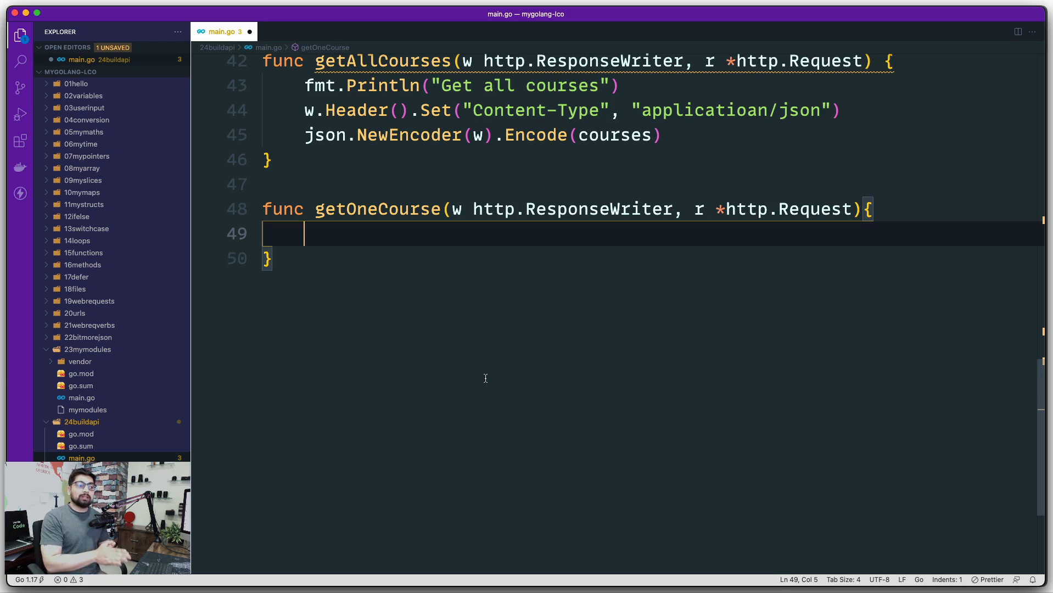
mouse_move(695, 212)
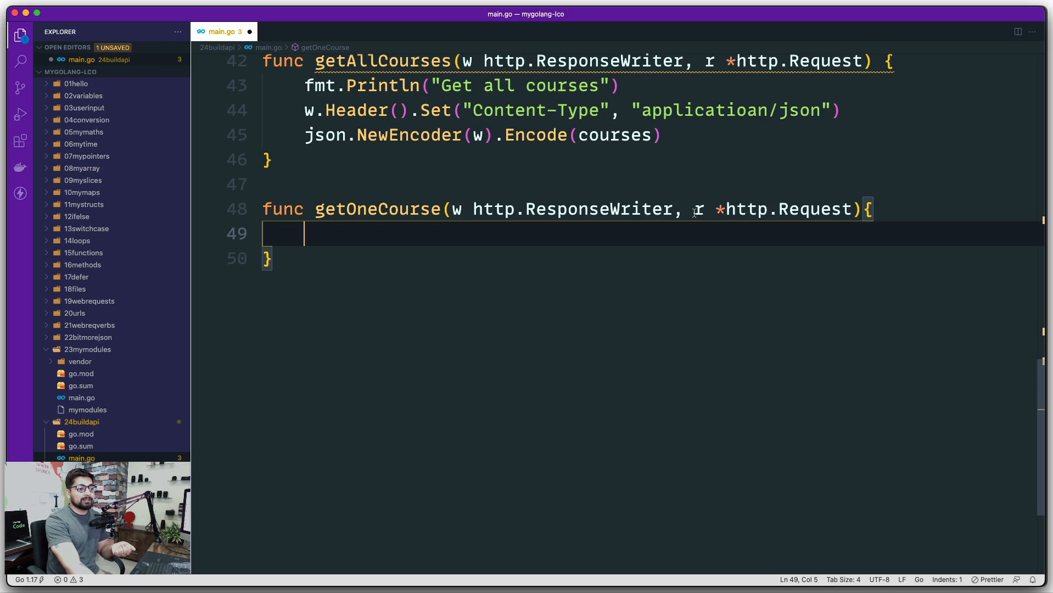
mouse_move(665, 268)
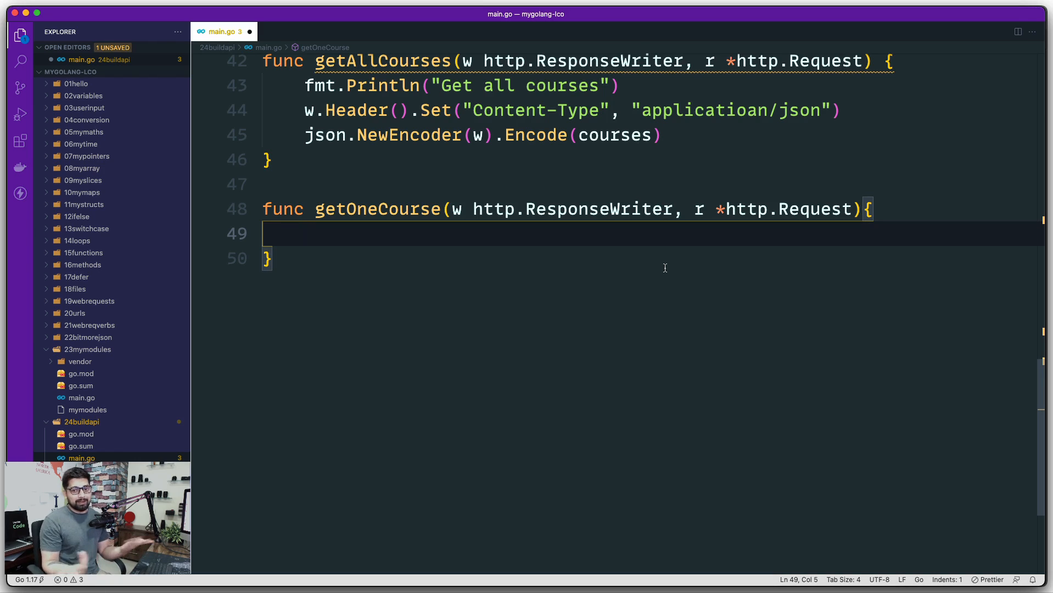
mouse_move(471, 292)
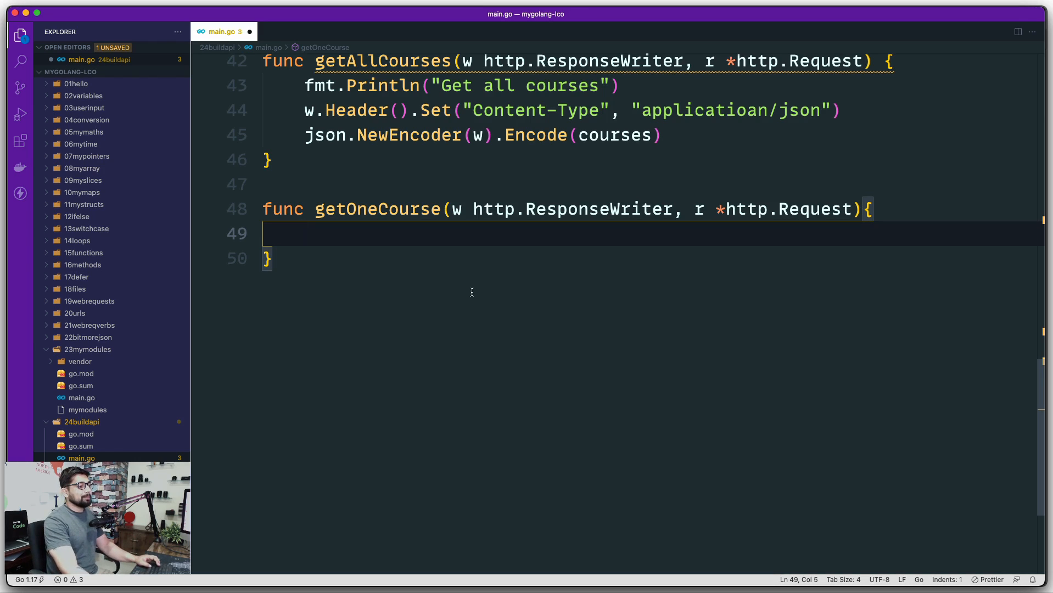
mouse_move(476, 344)
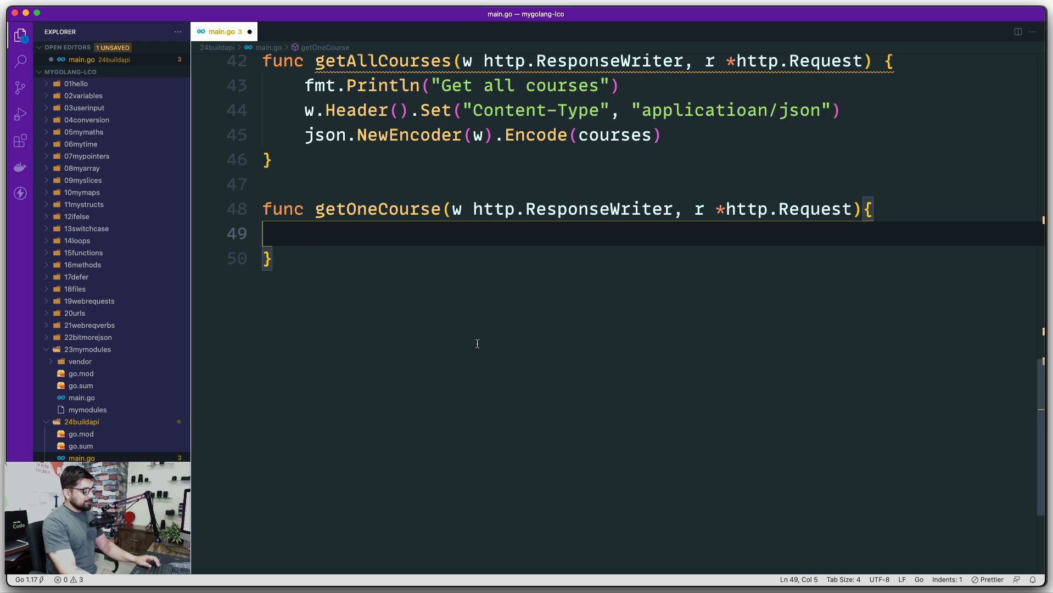
Step: Add fmt.Println("Get one course") and a // grab id from request comment in getOneCourse
text(fmt.Println())
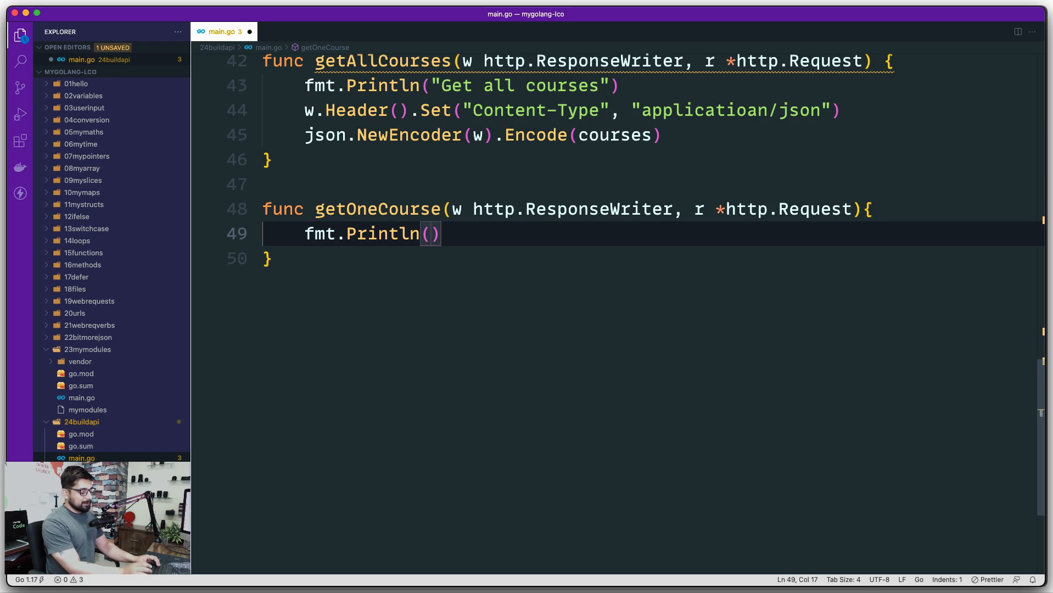
text("Get ")
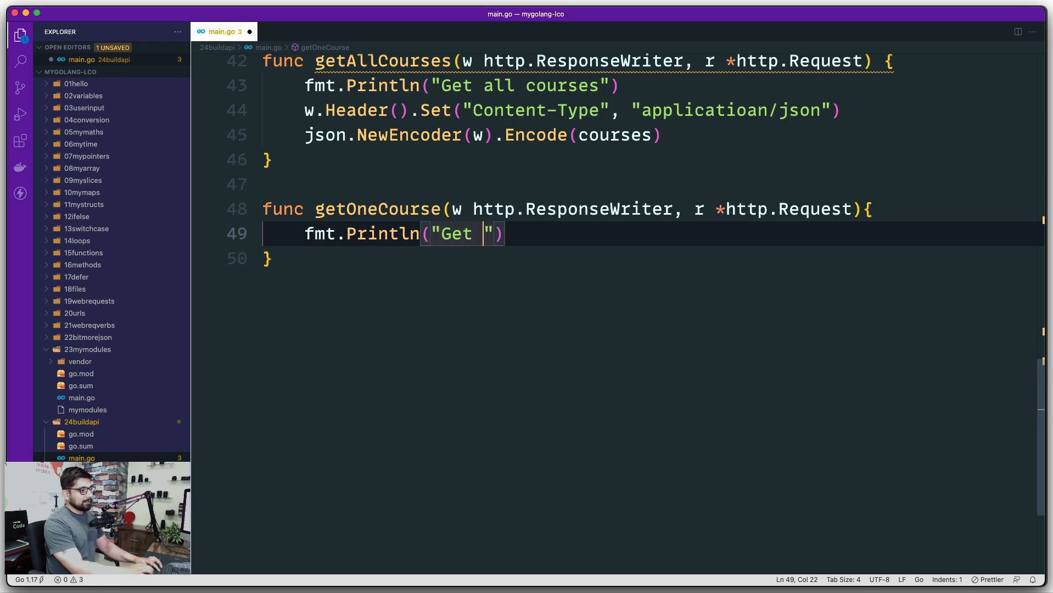
text(one course)
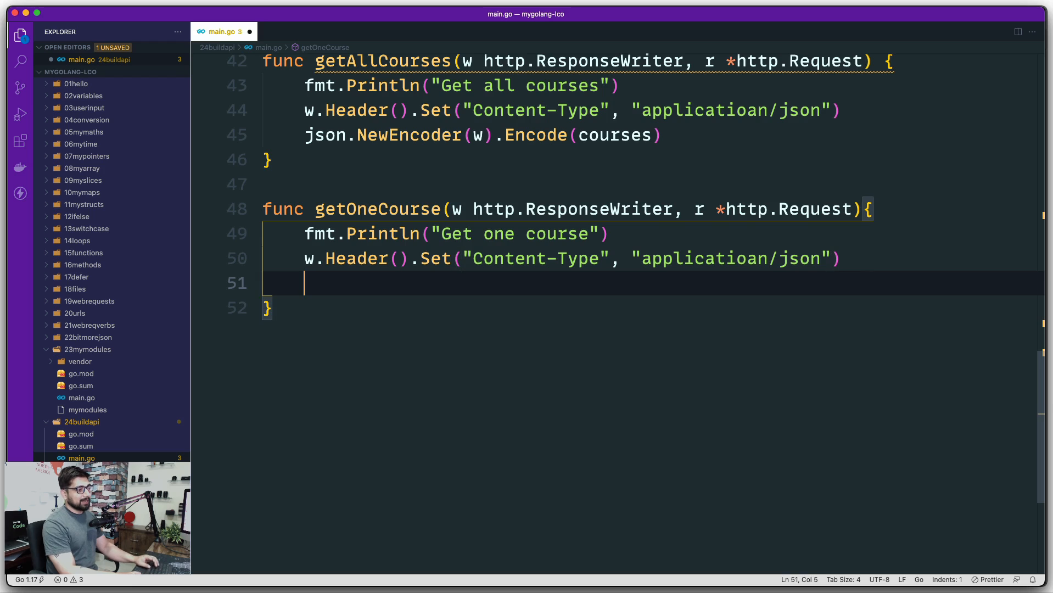
key(Return)
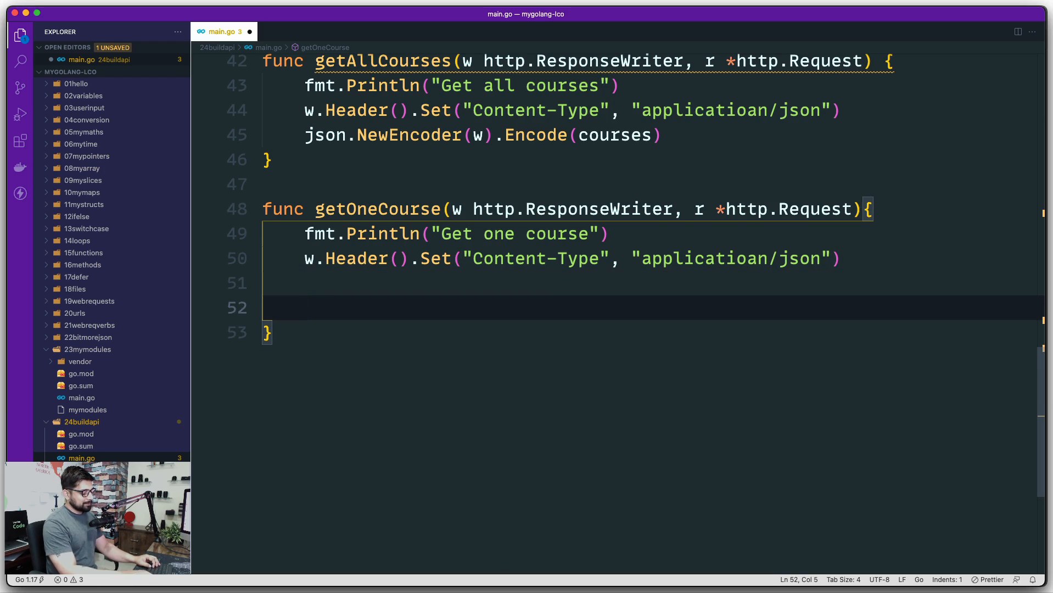
text(// grab)
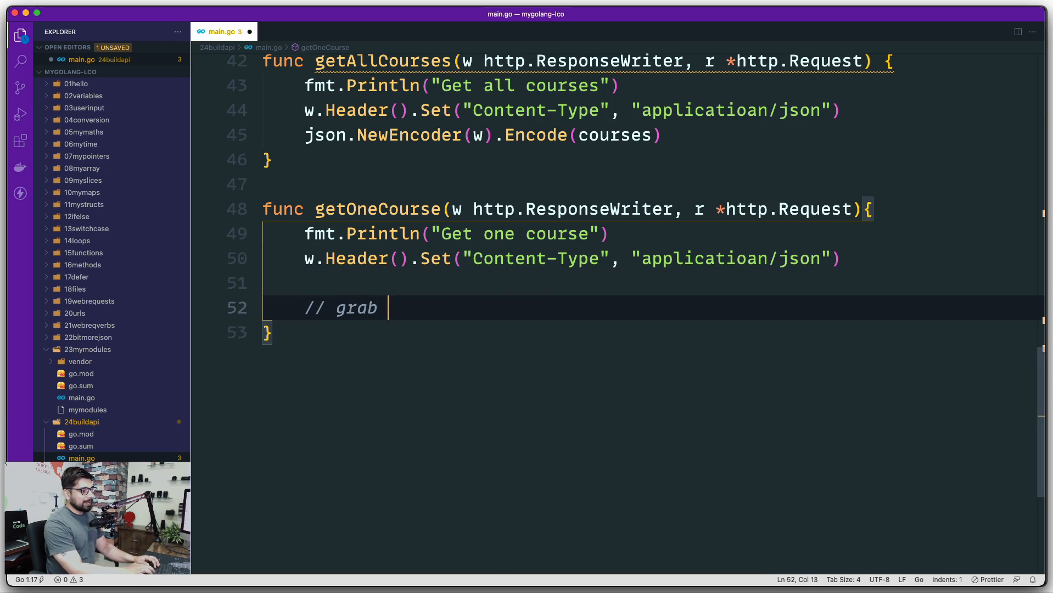
text(id)
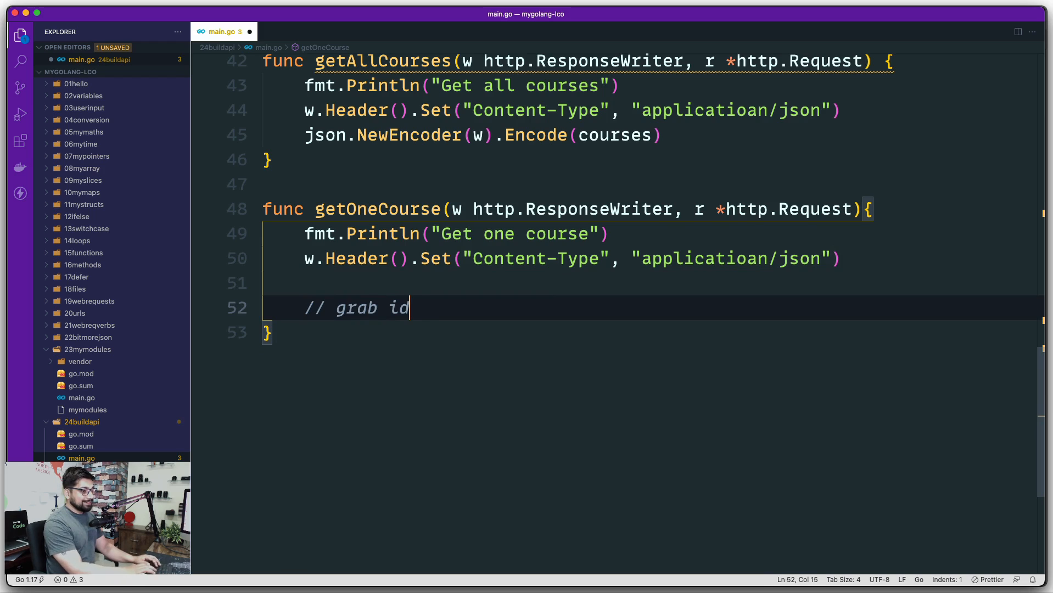
text(from request)
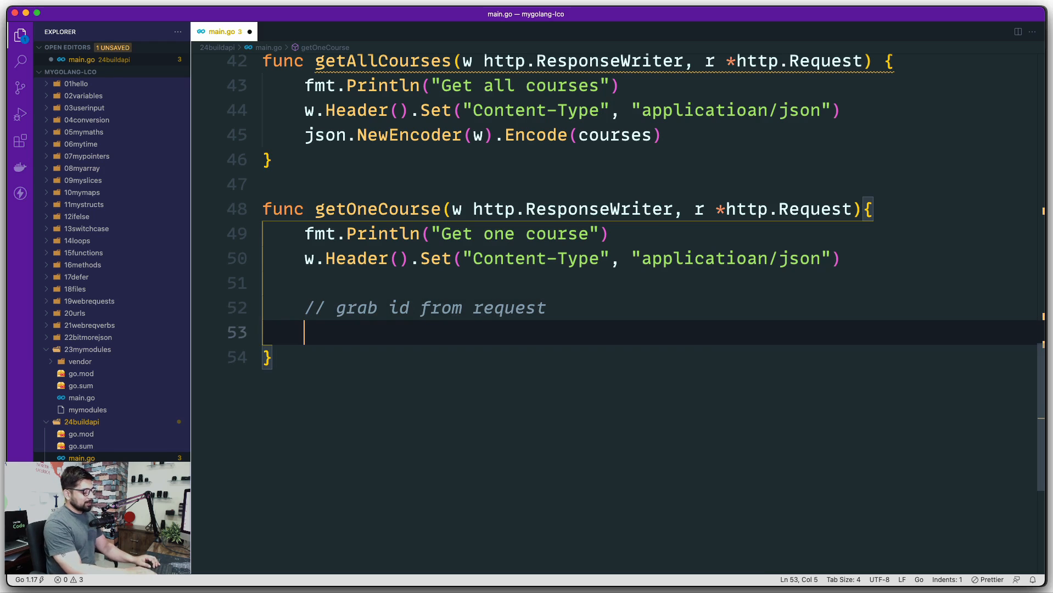
Step: Assign params := mux.Vars(r) to read the route parameters
text(params)
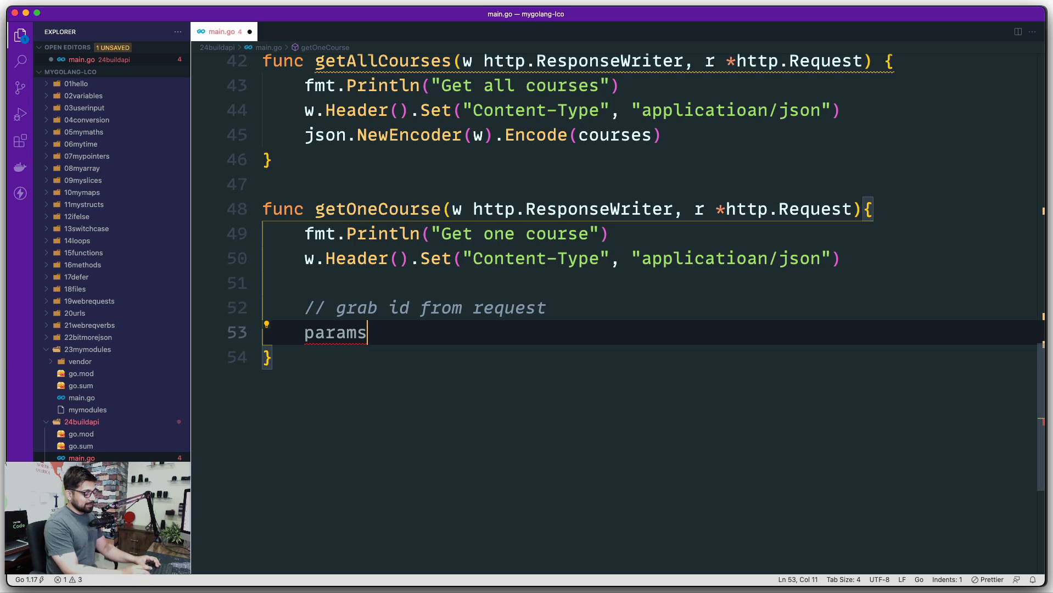
text(:= mu)
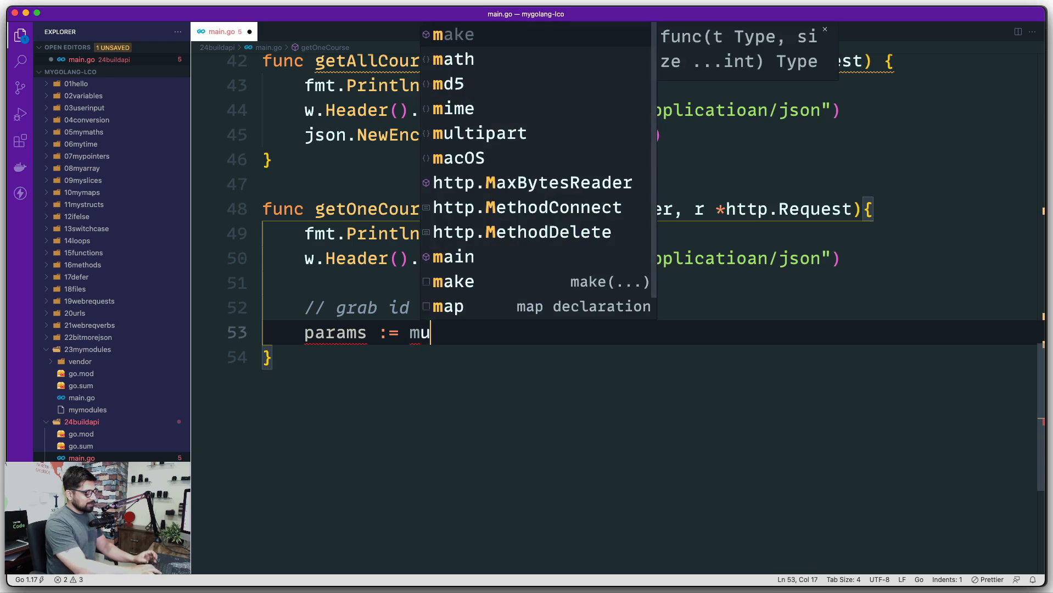
text(x)
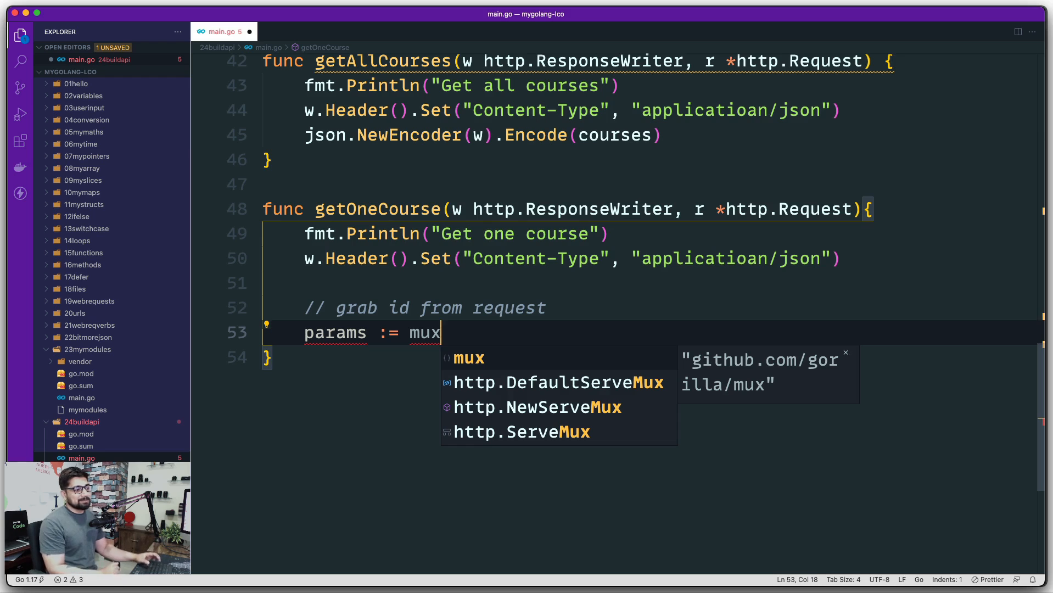
text(.Var)
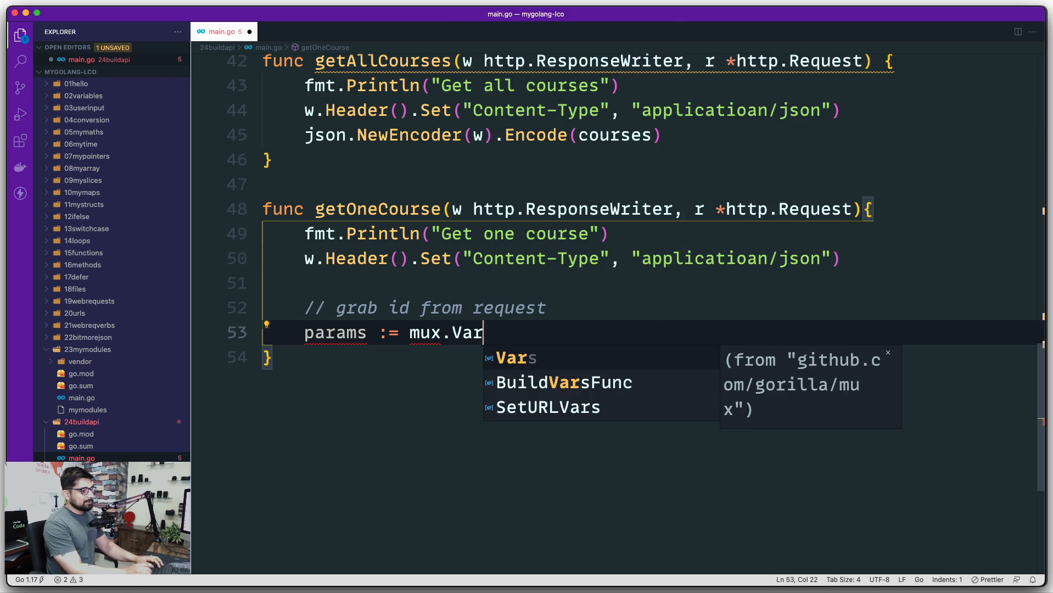
text(s()
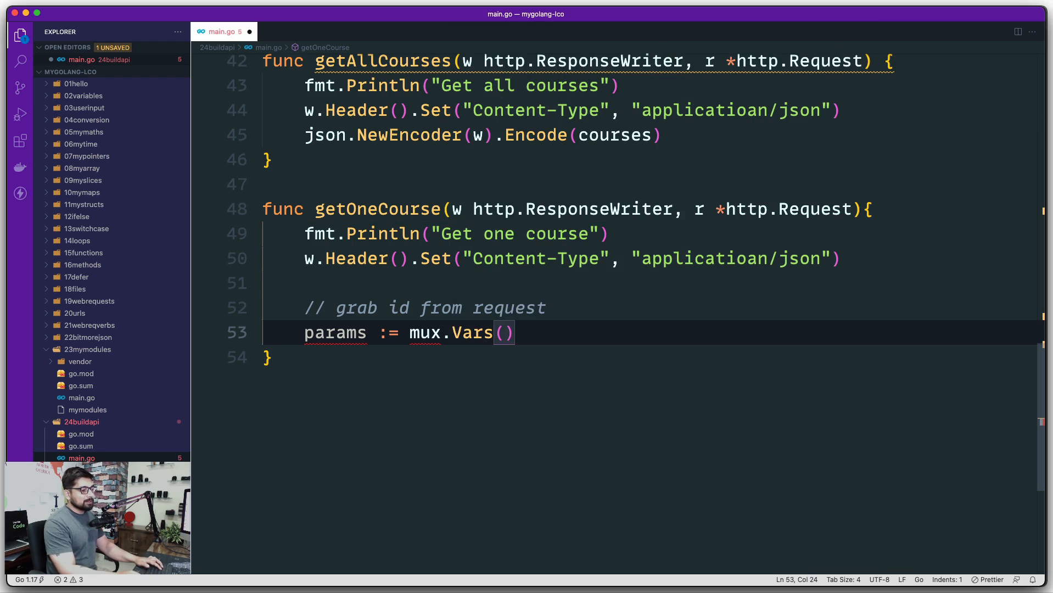
text(r)
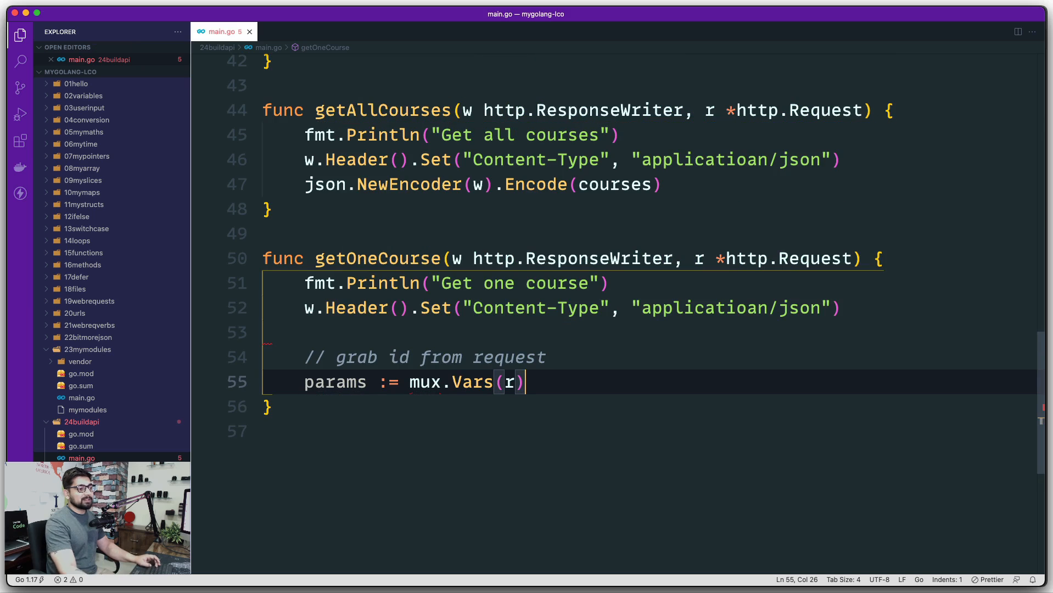
Step: Check the gorilla/mux import, then add a blank line after the params assignment
scroll(up, 3)
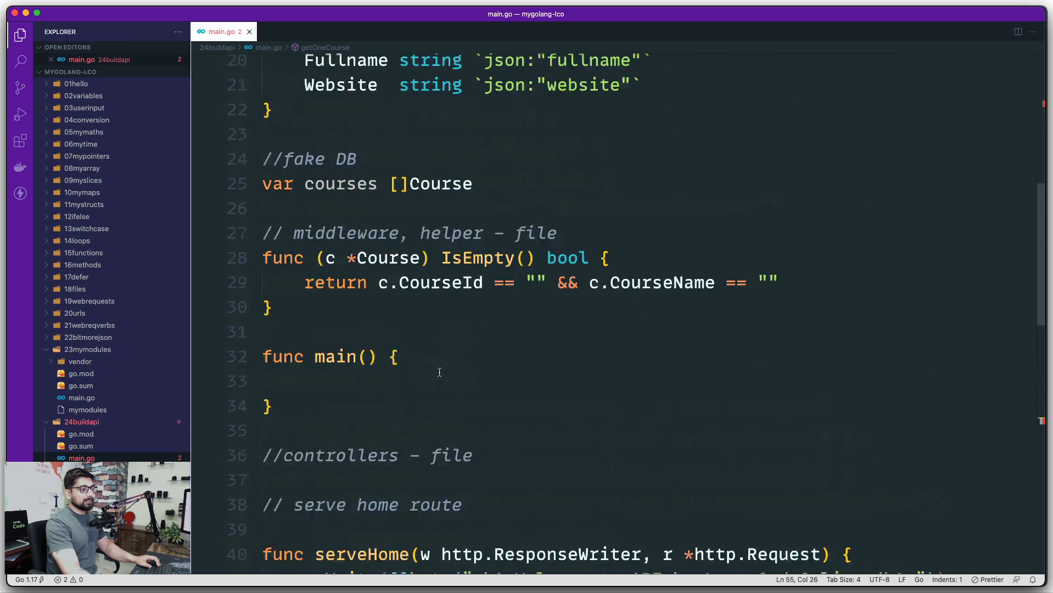
scroll(up, 3)
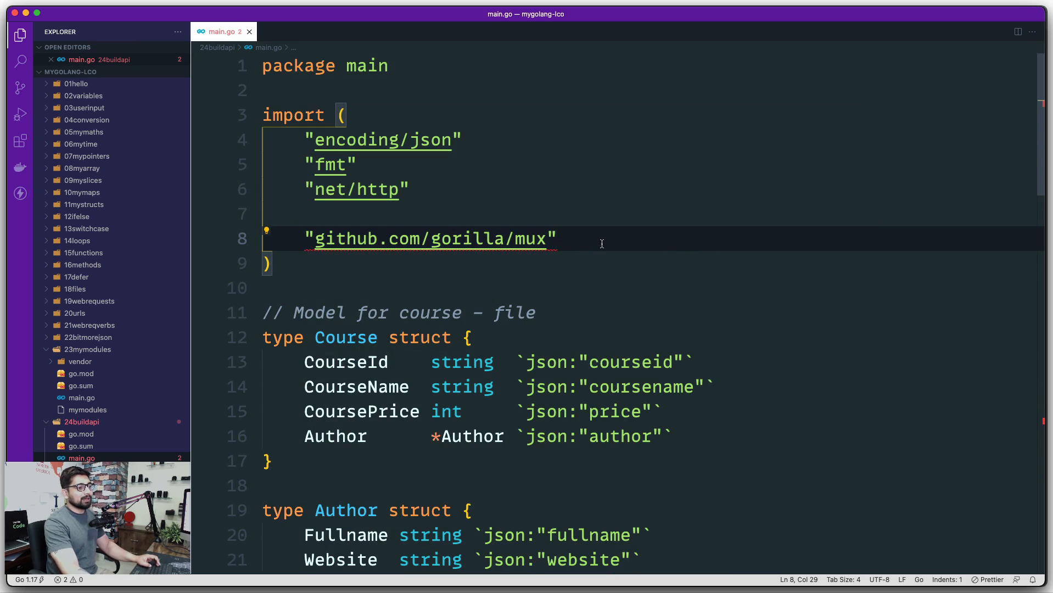
scroll(down, 3)
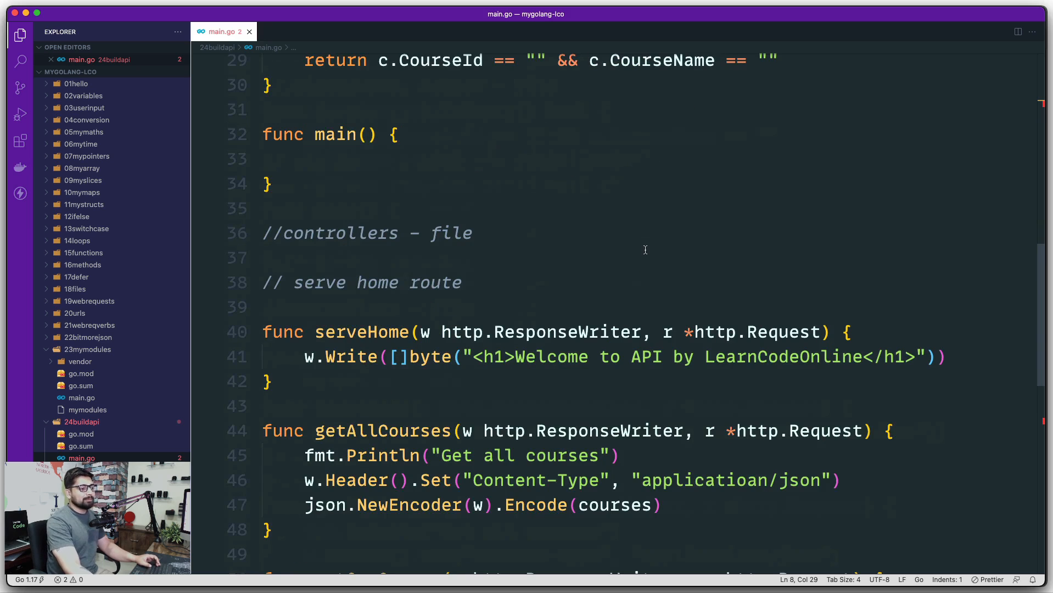
scroll(down, 3)
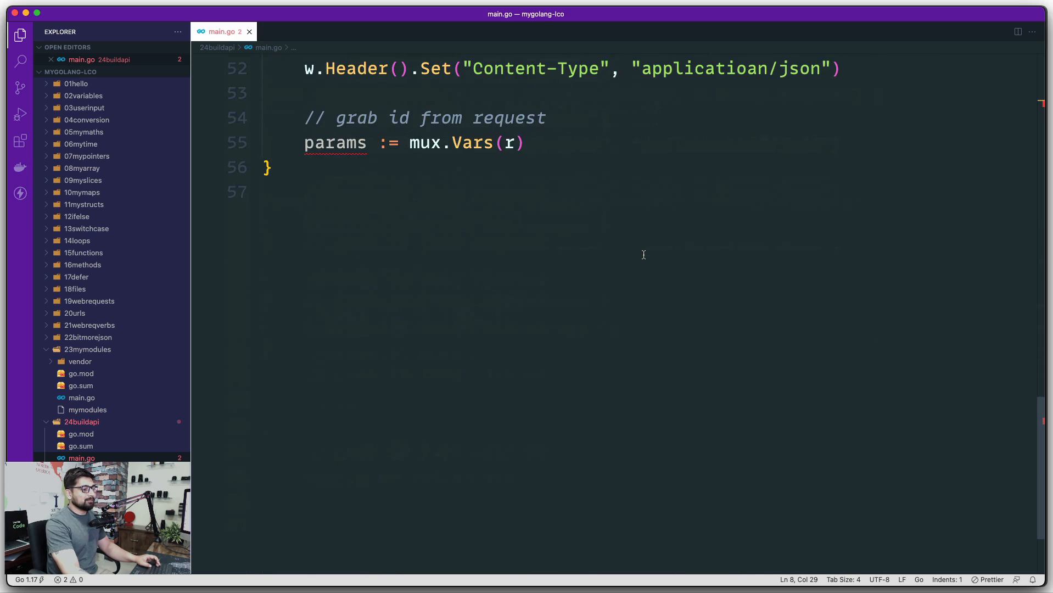
scroll(up, 3)
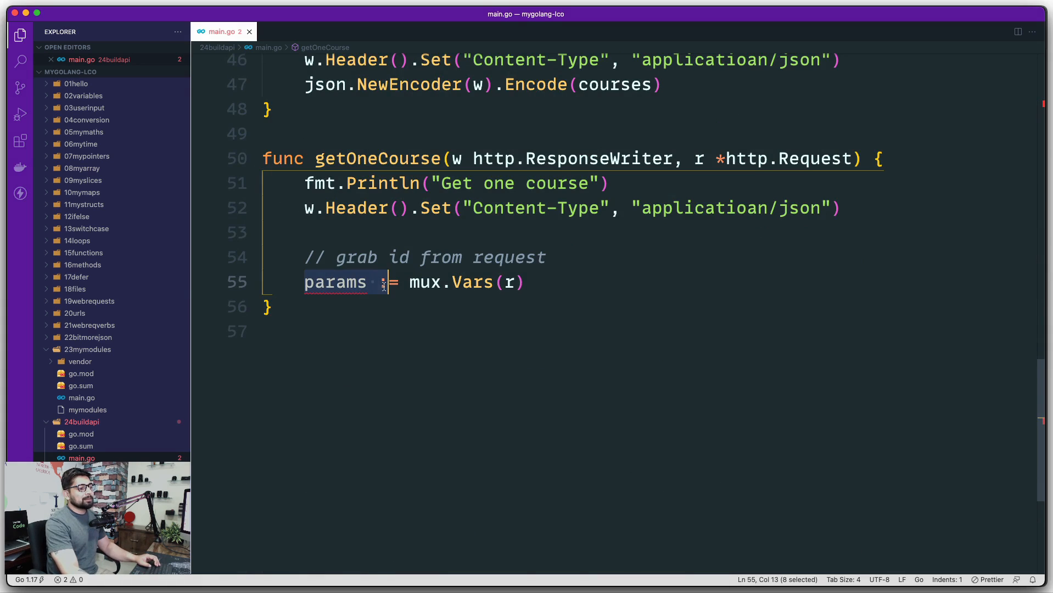
mouse_move(552, 282)
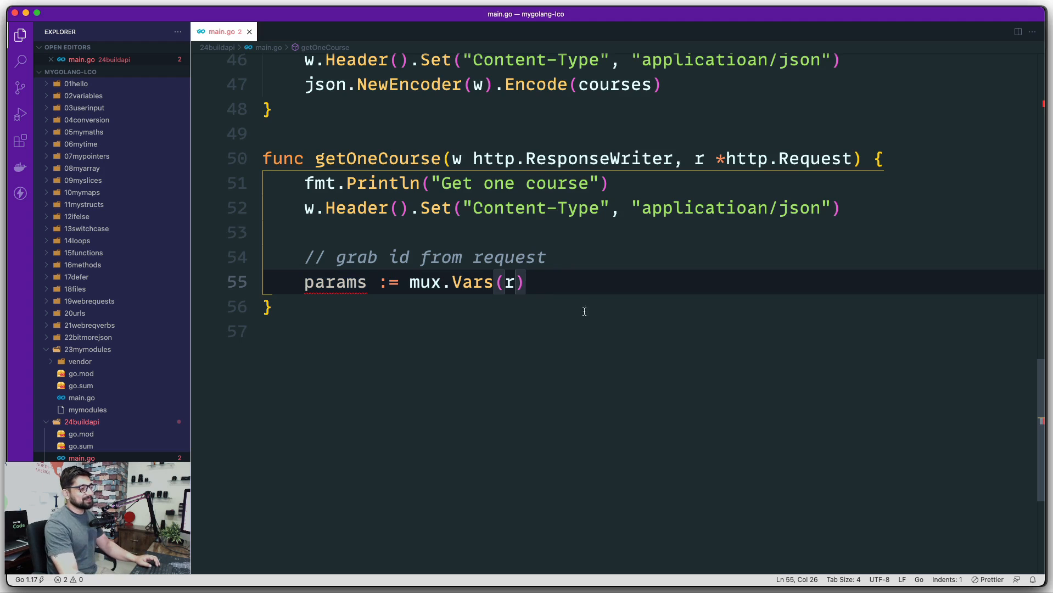
key(enter)
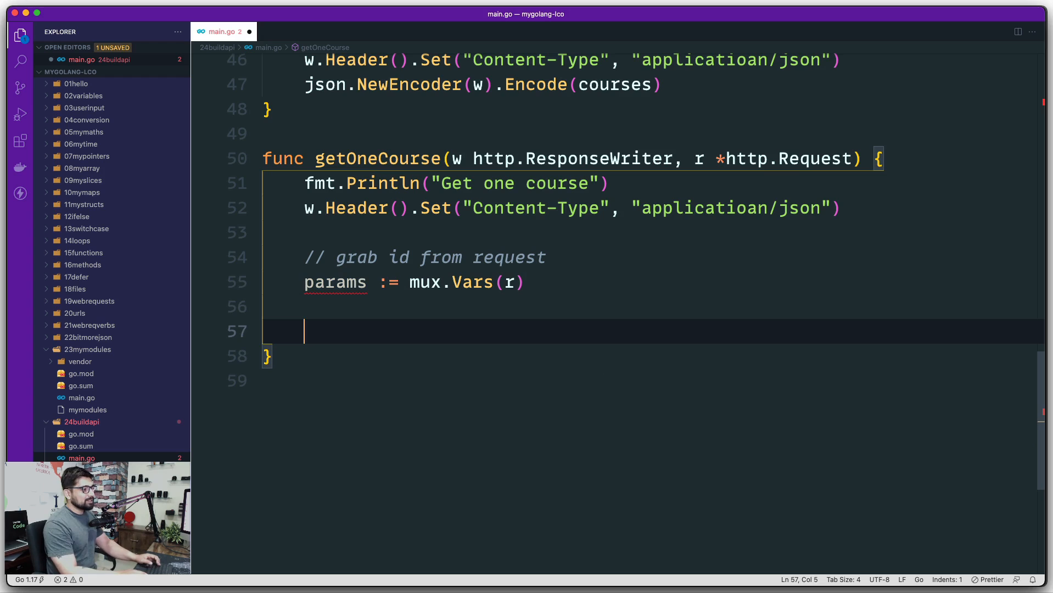
Step: Write the comment // loop through courses, find matching id and return the response
text(//)
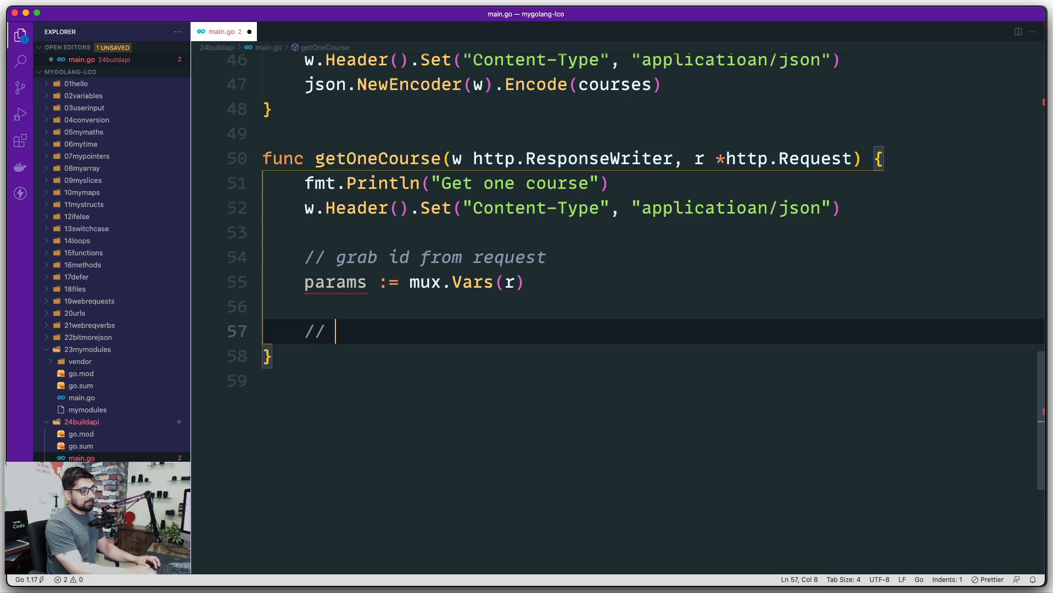
text(loop th)
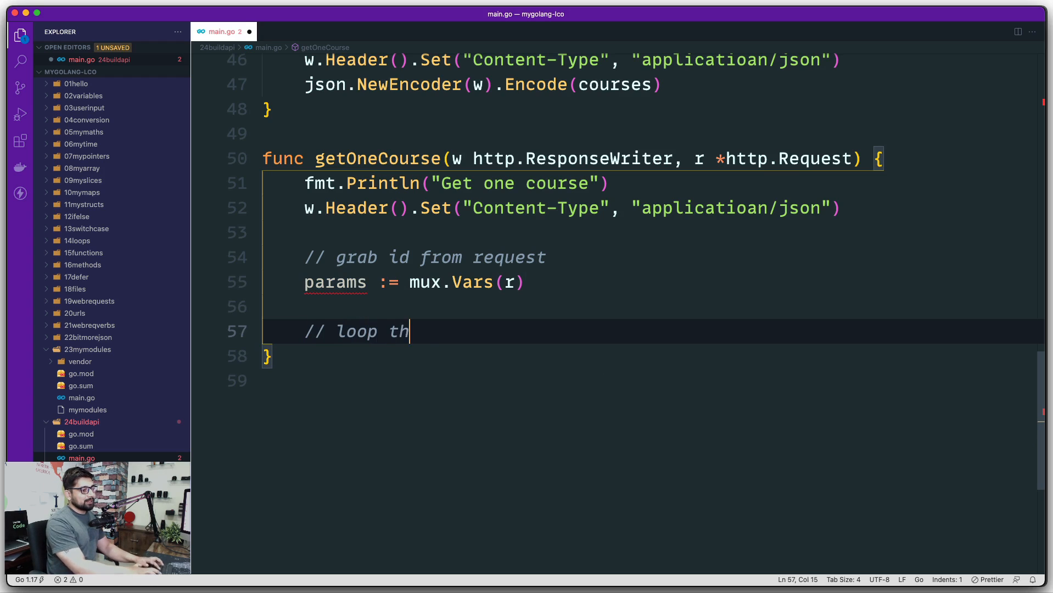
text(rough cours)
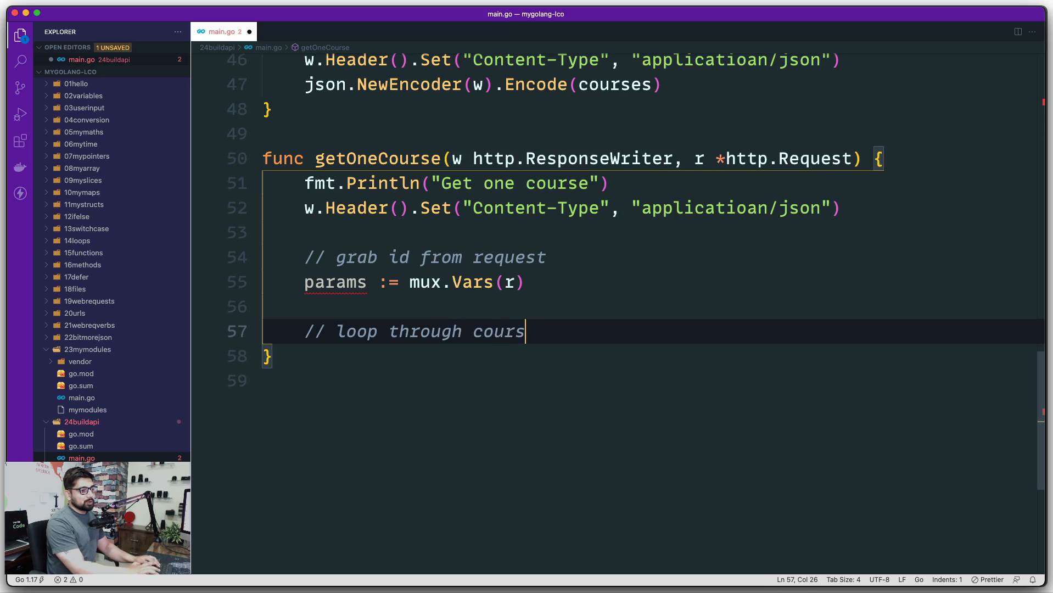
text(es,)
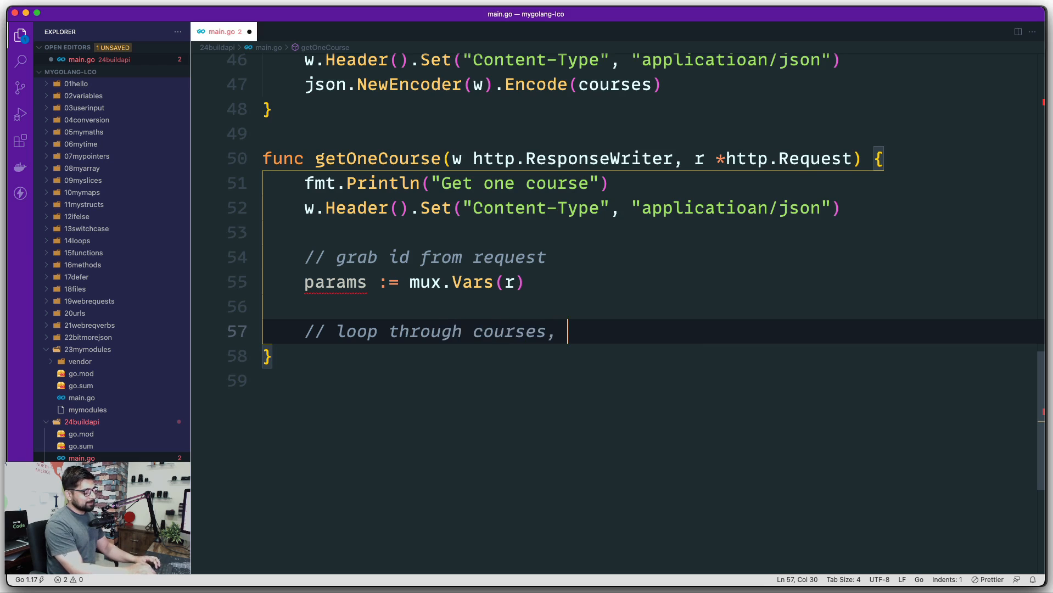
text(find)
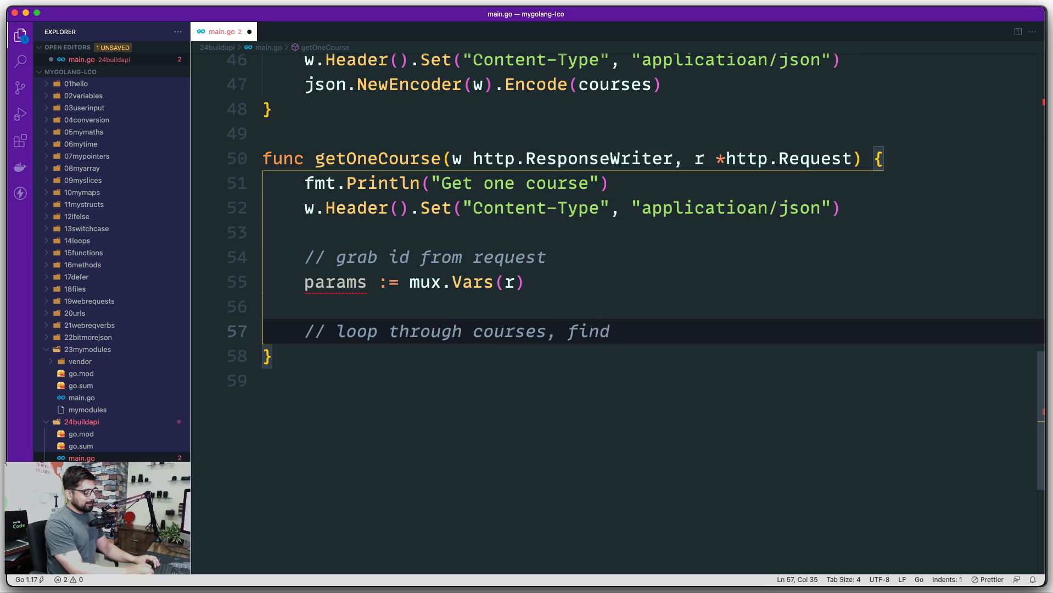
text(matching id)
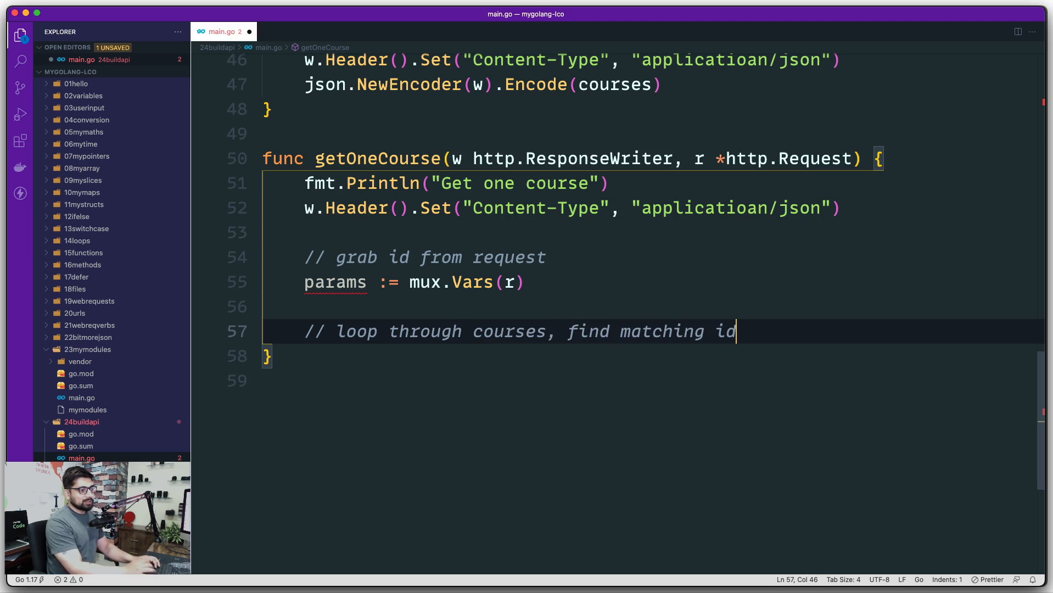
text(and r)
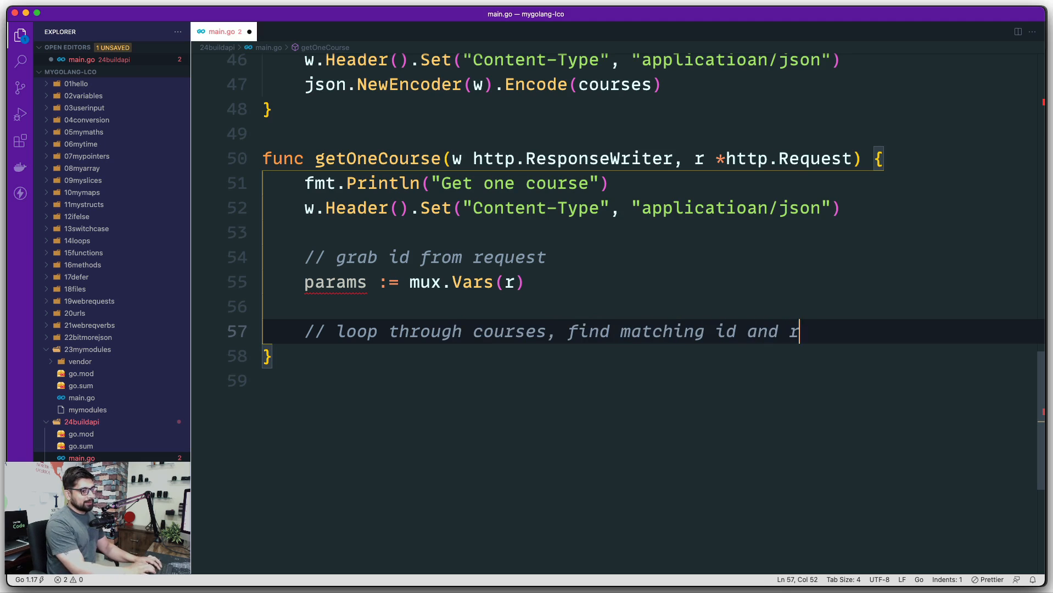
text(eturn the response)
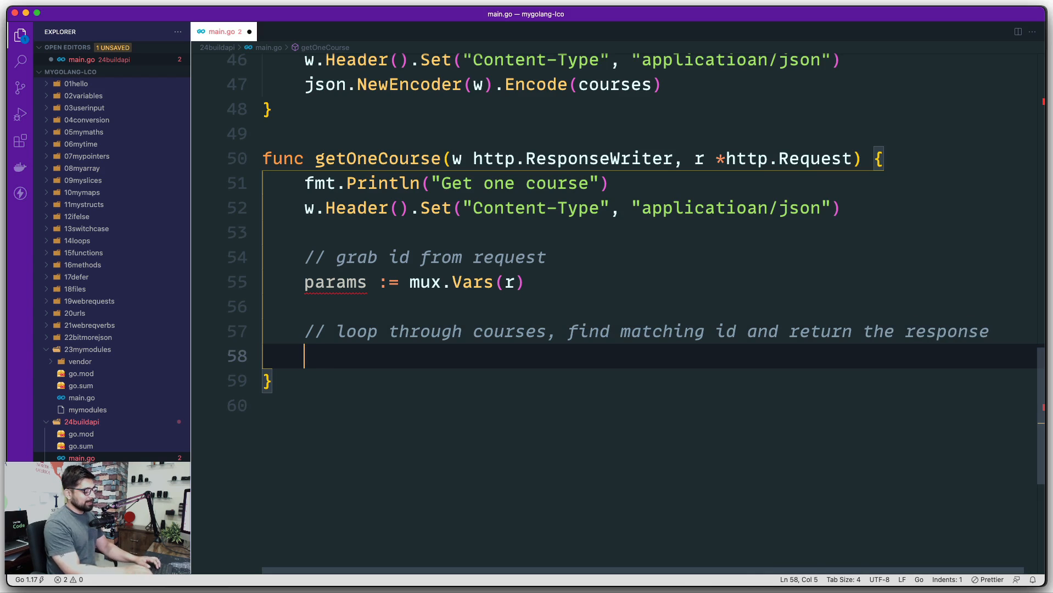
Step: Add a for _, course := range courses { loop with an empty if block inside
text(for)
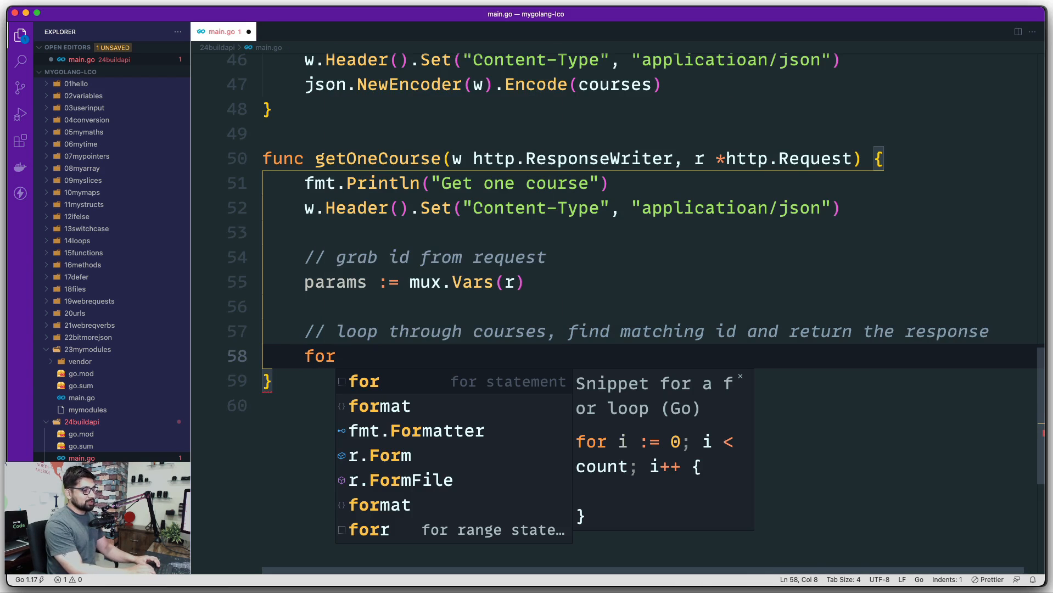
key(Escape)
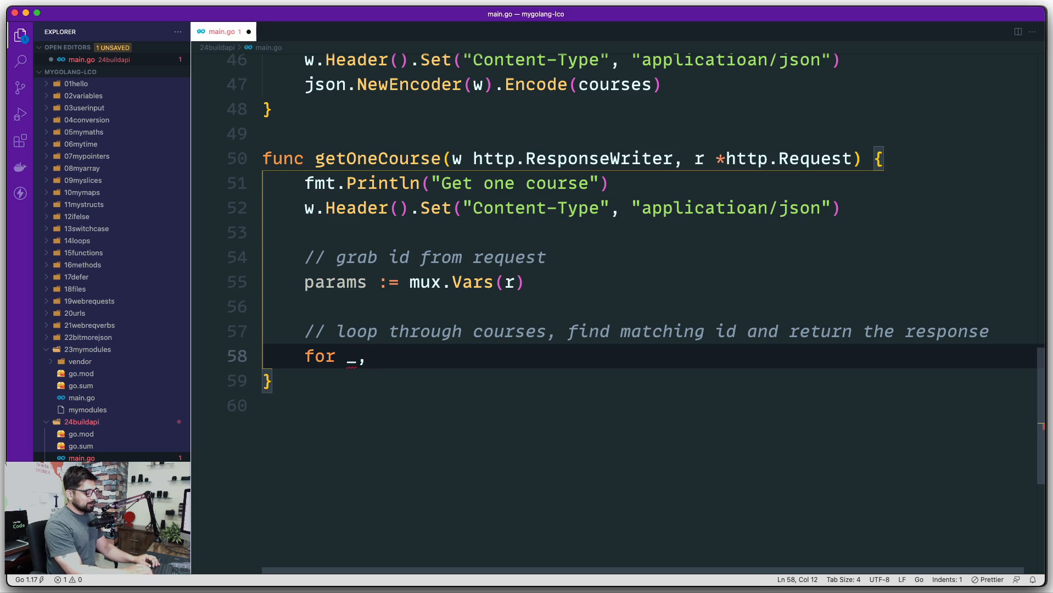
text(course := range)
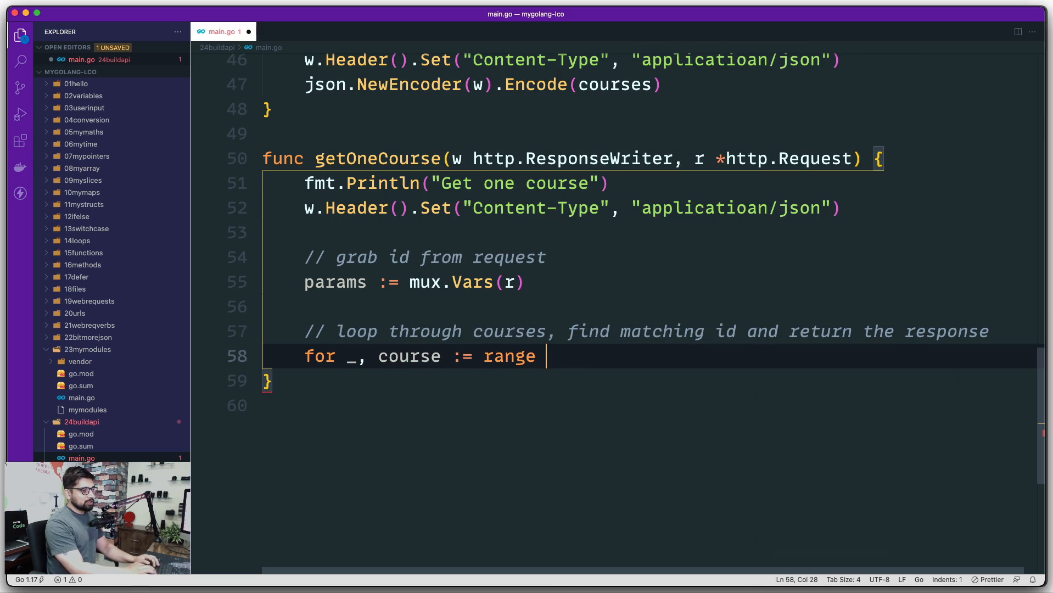
text(courses)
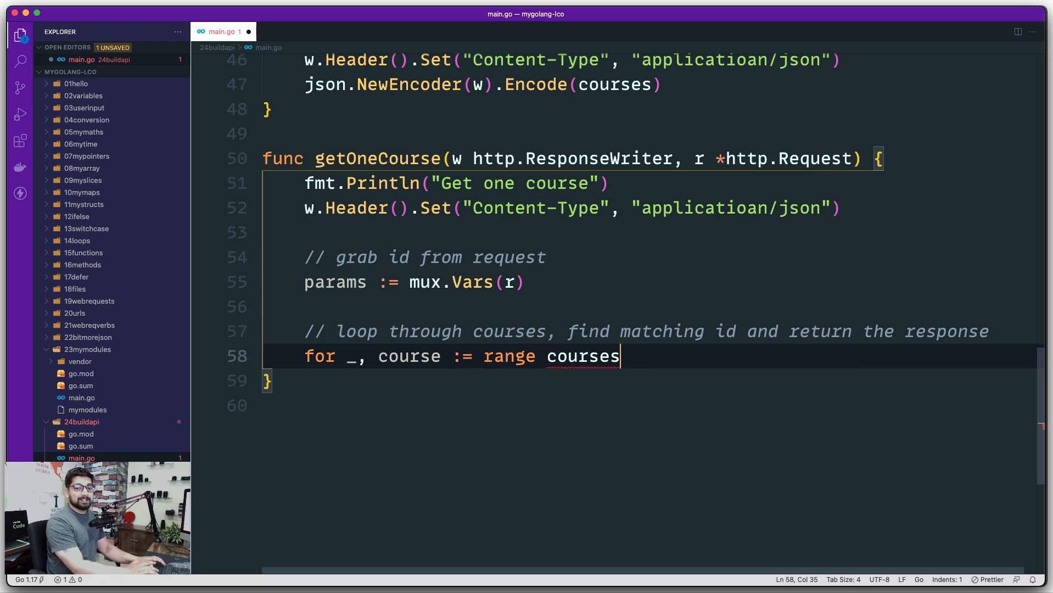
text({)
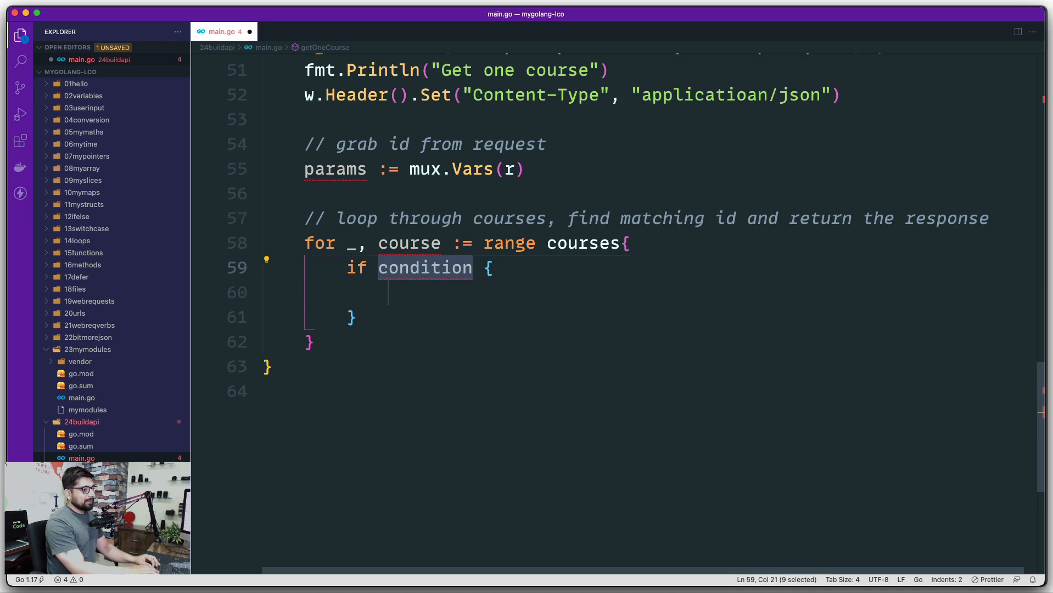
Step: Make the if condition compare course.CourseId == params["id"]
text(course)
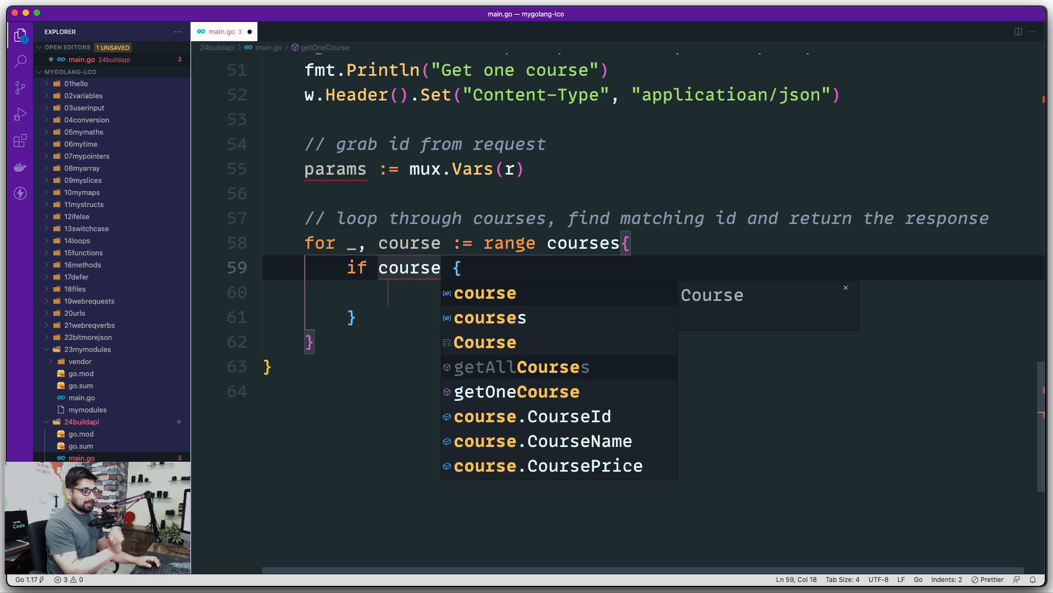
text(.CourseId)
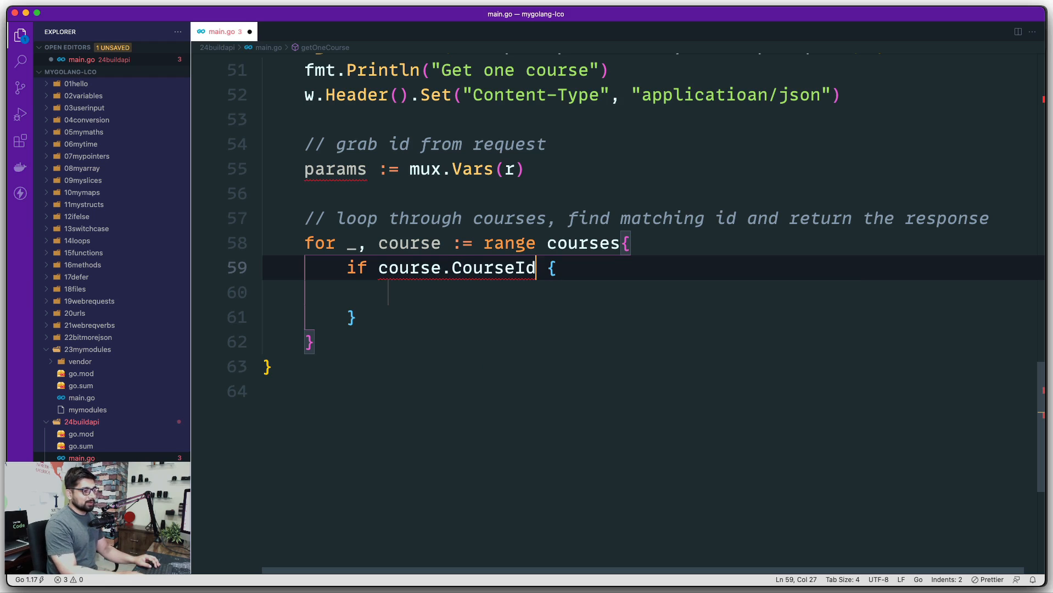
text(==)
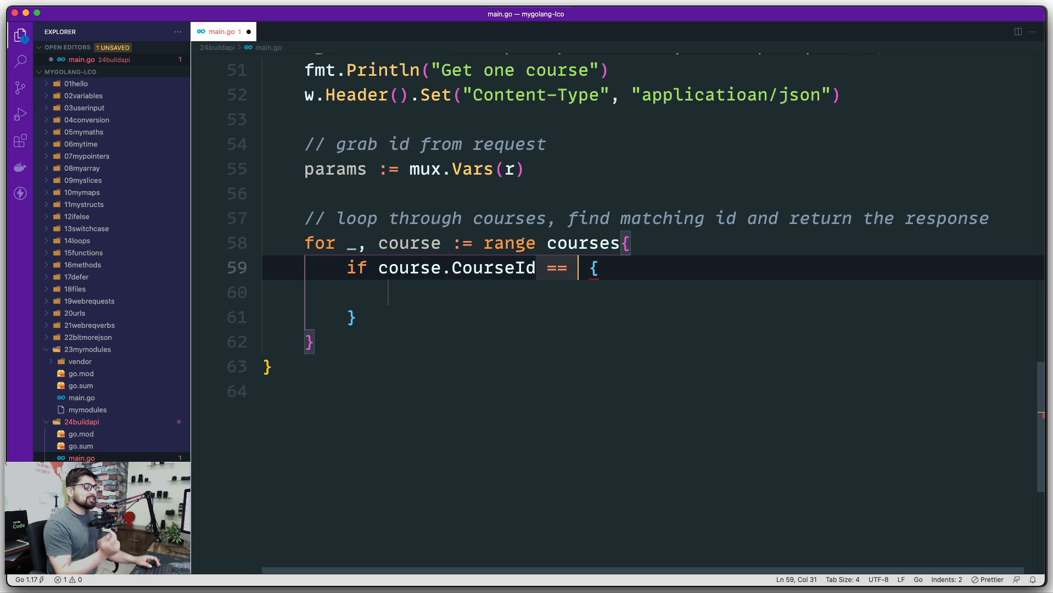
text(pra)
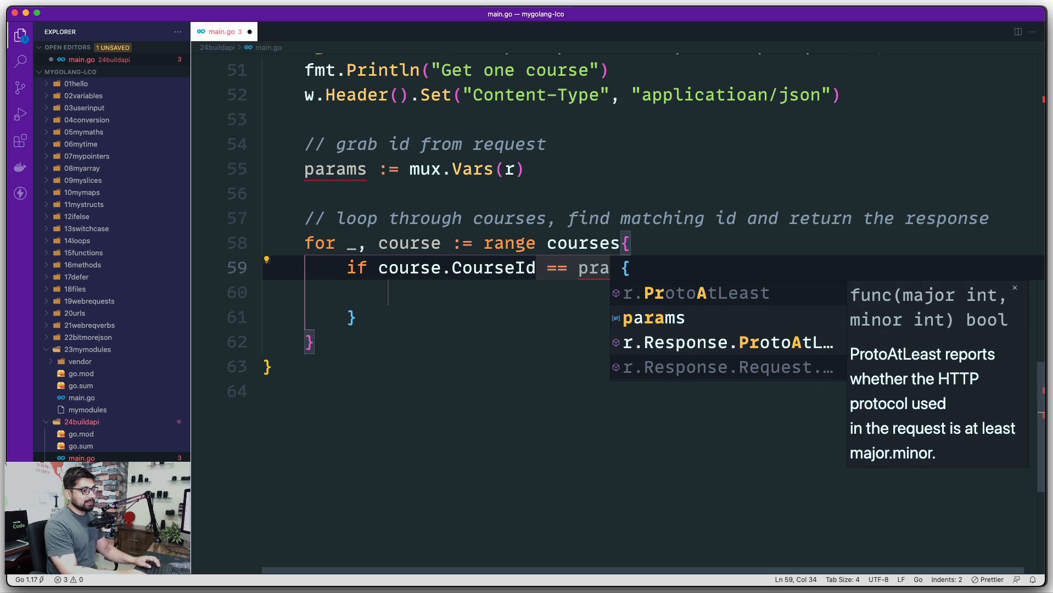
text(rams)
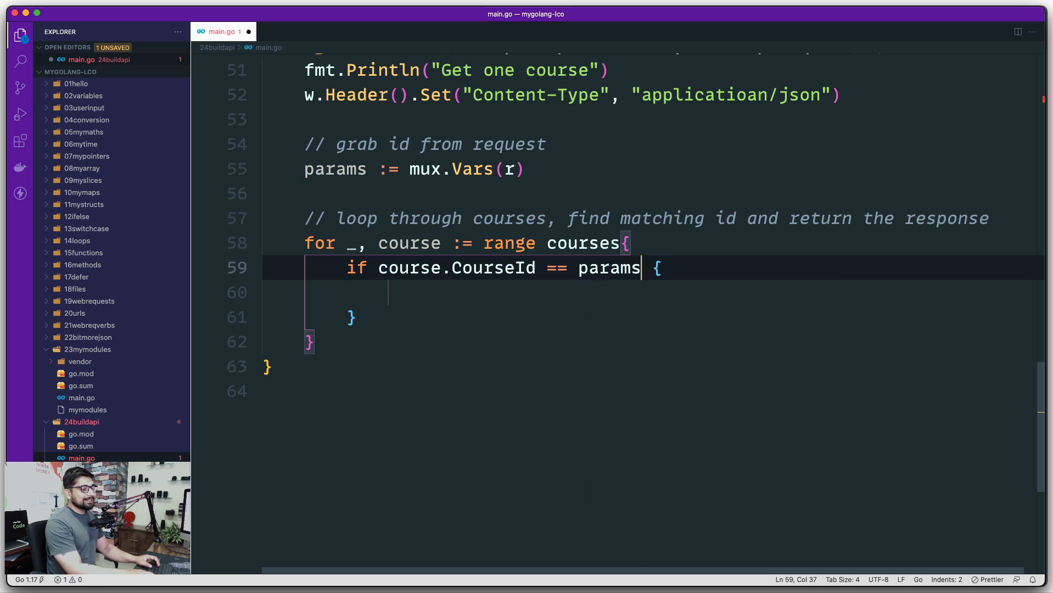
text([])
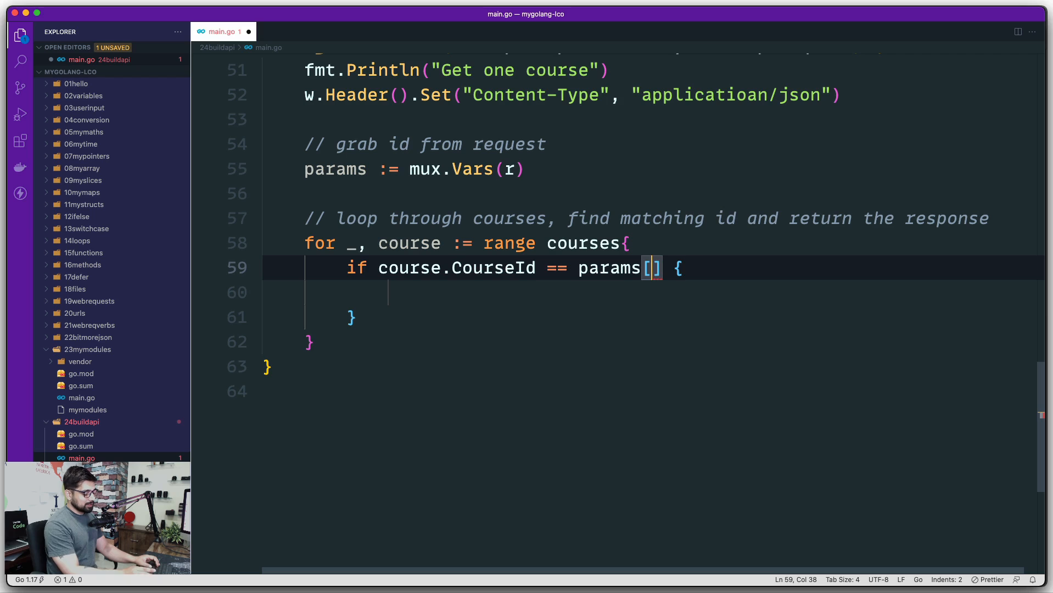
text("")
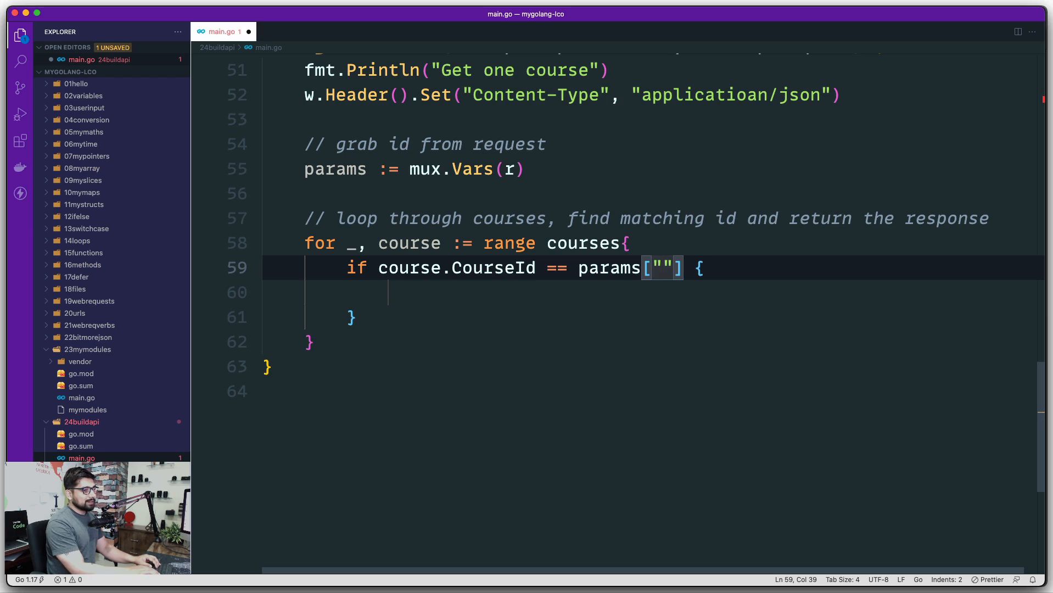
text(id)
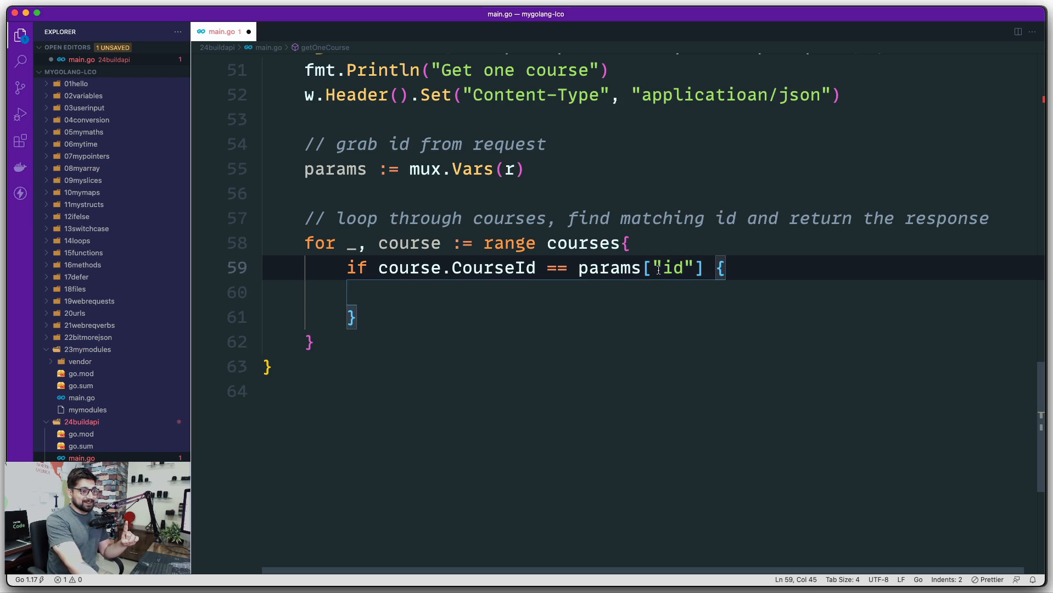
double_click(672, 268)
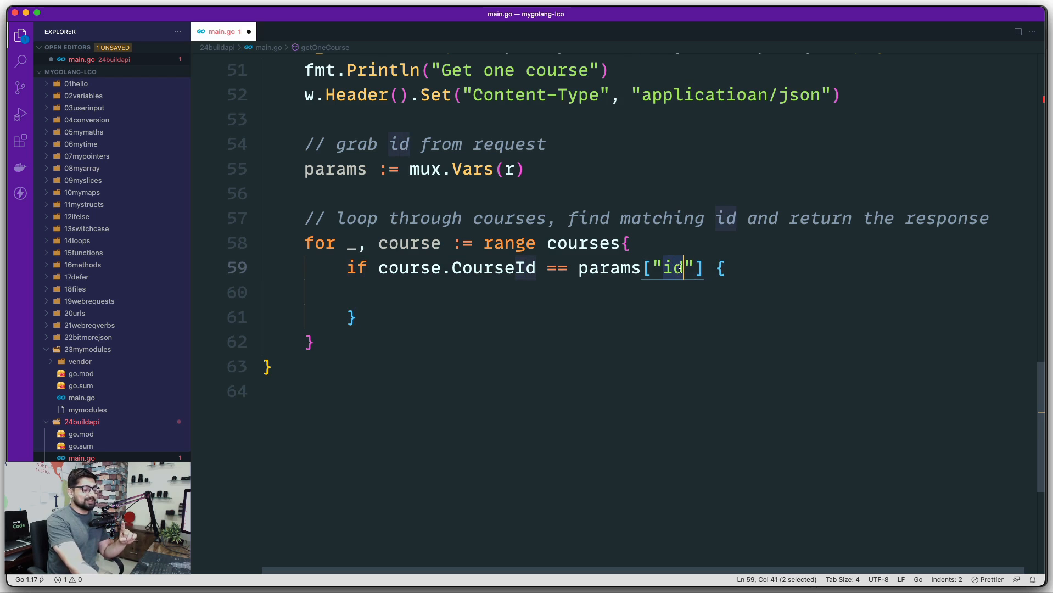
mouse_move(707, 336)
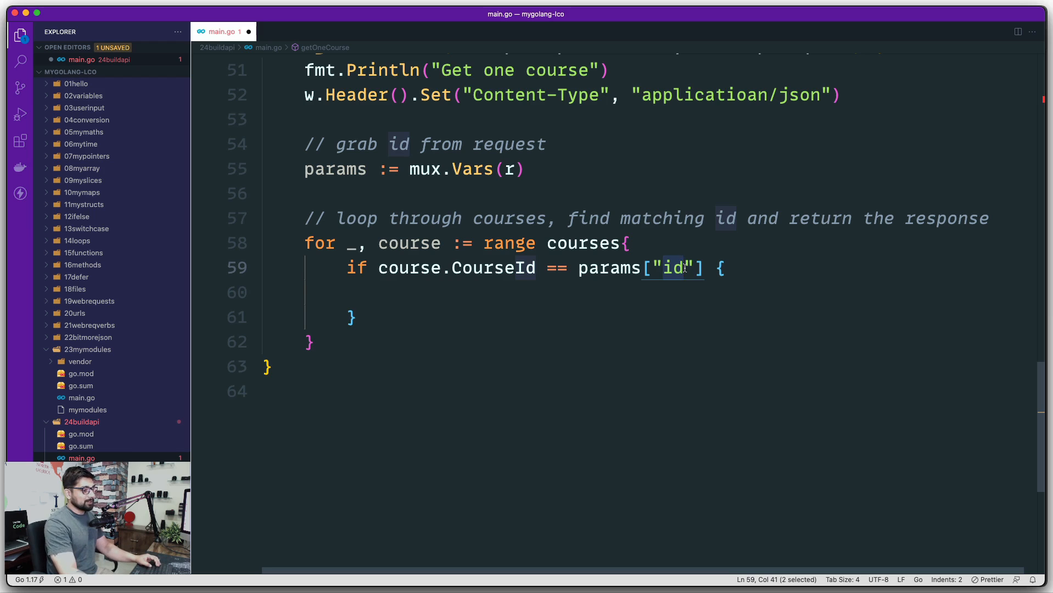
click(351, 316)
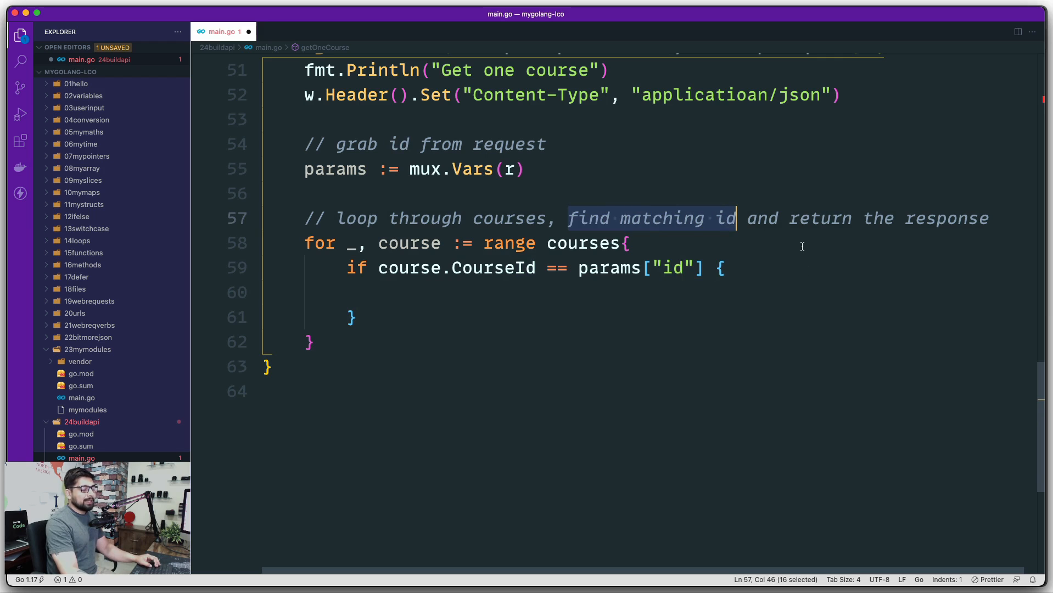
mouse_move(790, 221)
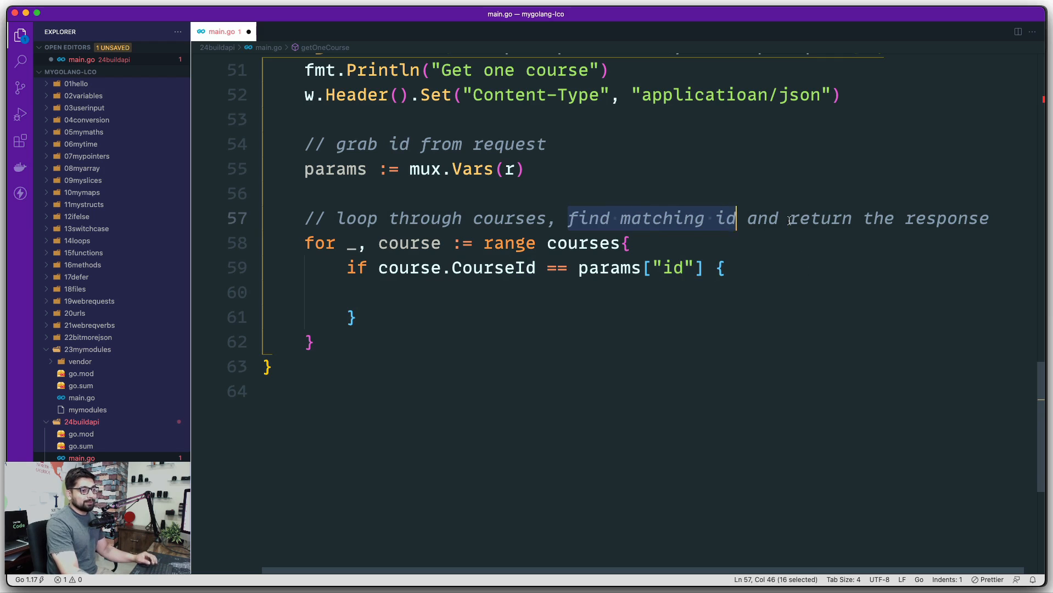
Step: Inside the if block, encode the course with json.NewEncoder(w).Encode(course) and return
click(346, 292)
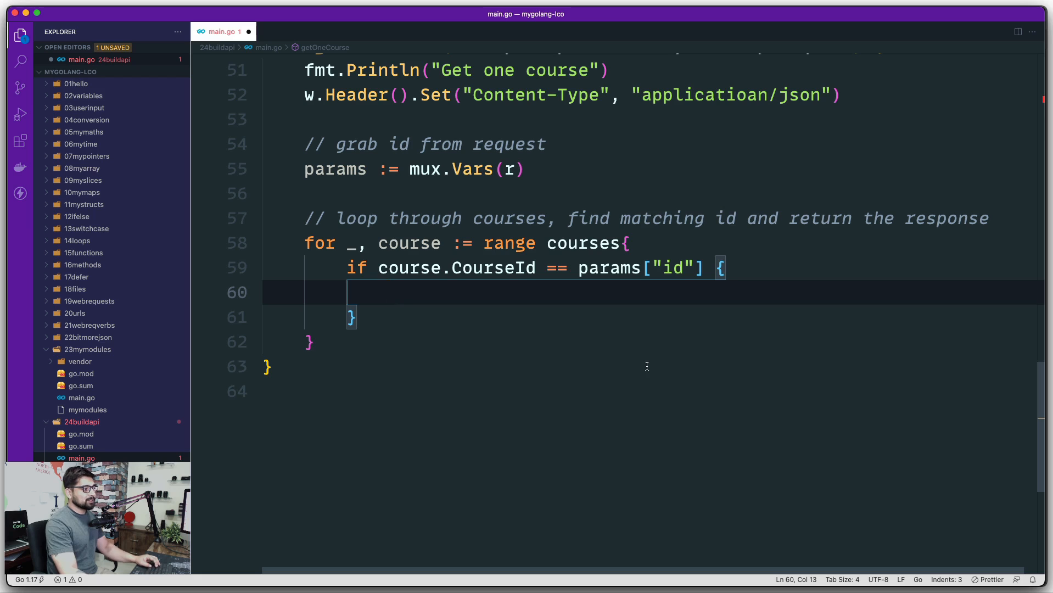
text(j)
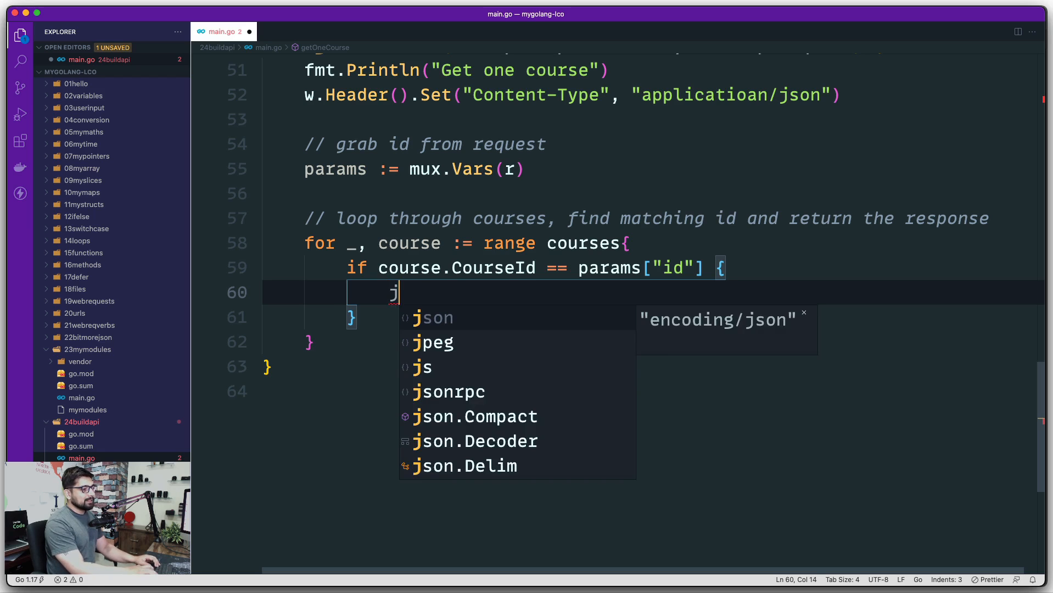
text(son.)
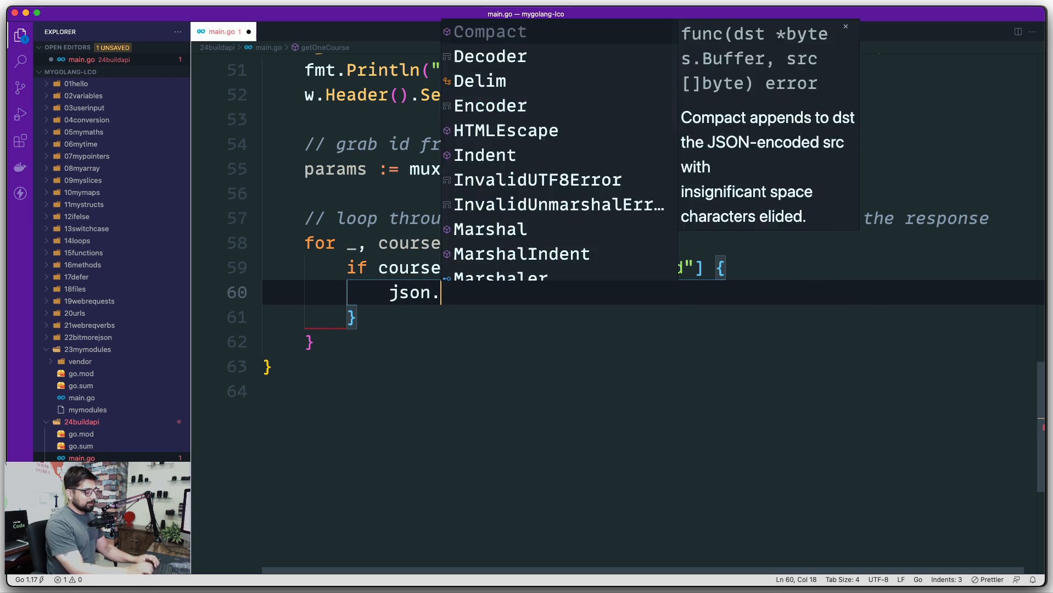
text(NewEncoder())
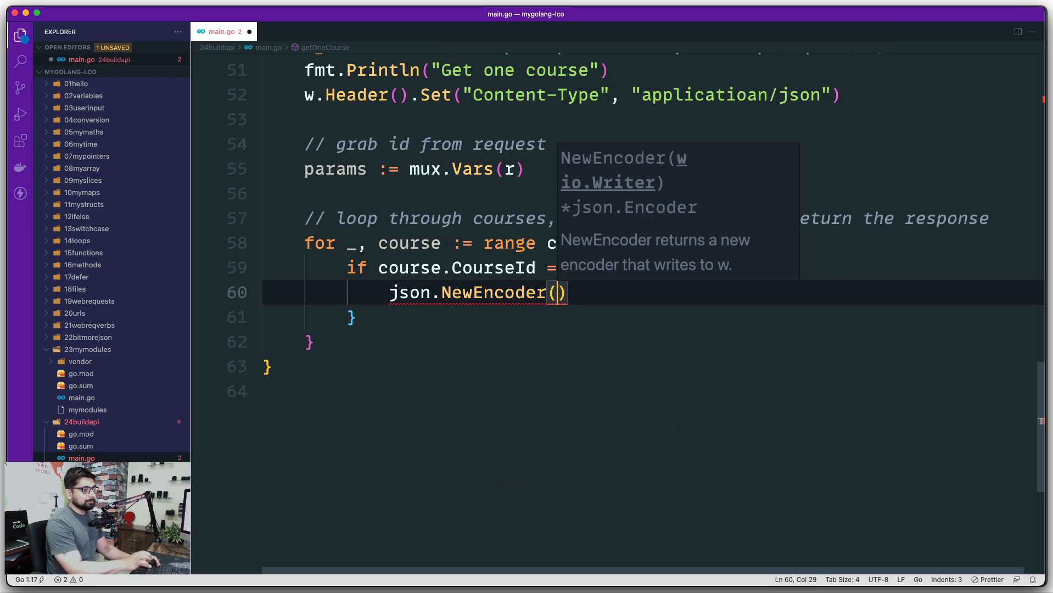
text(w)
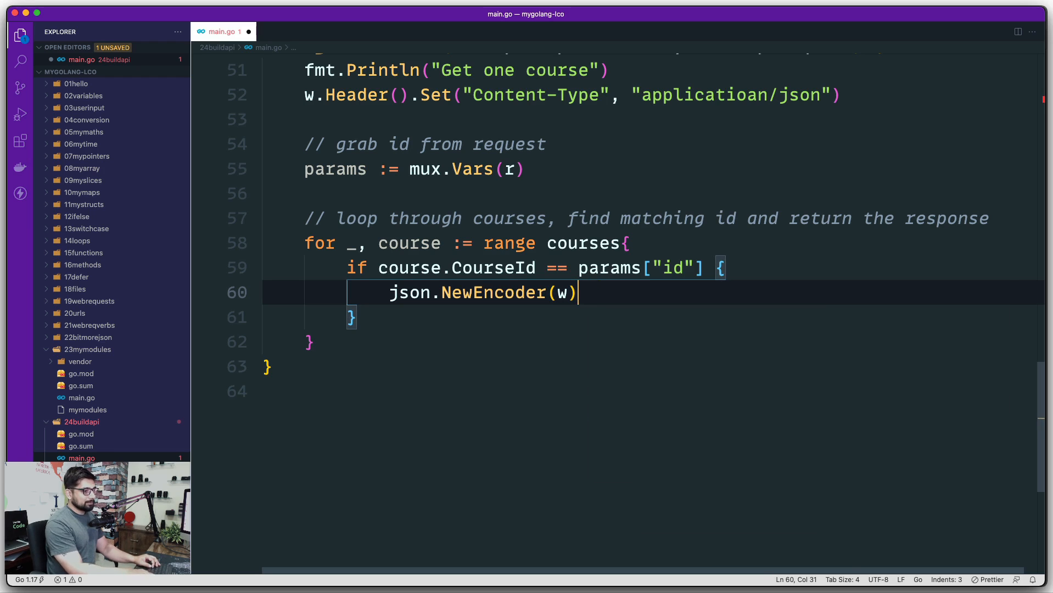
text(.Encode())
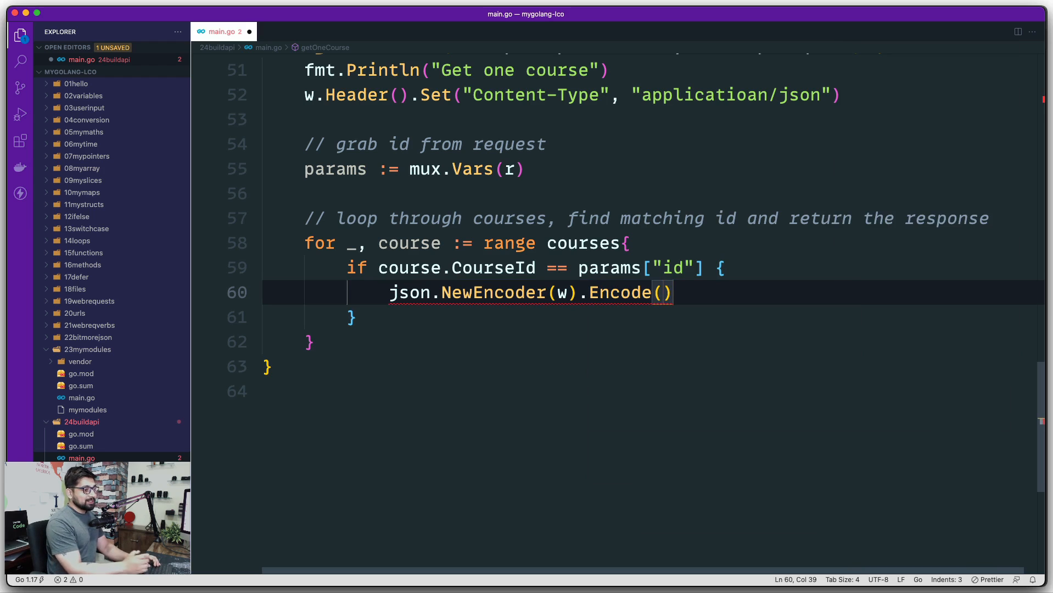
text(course)
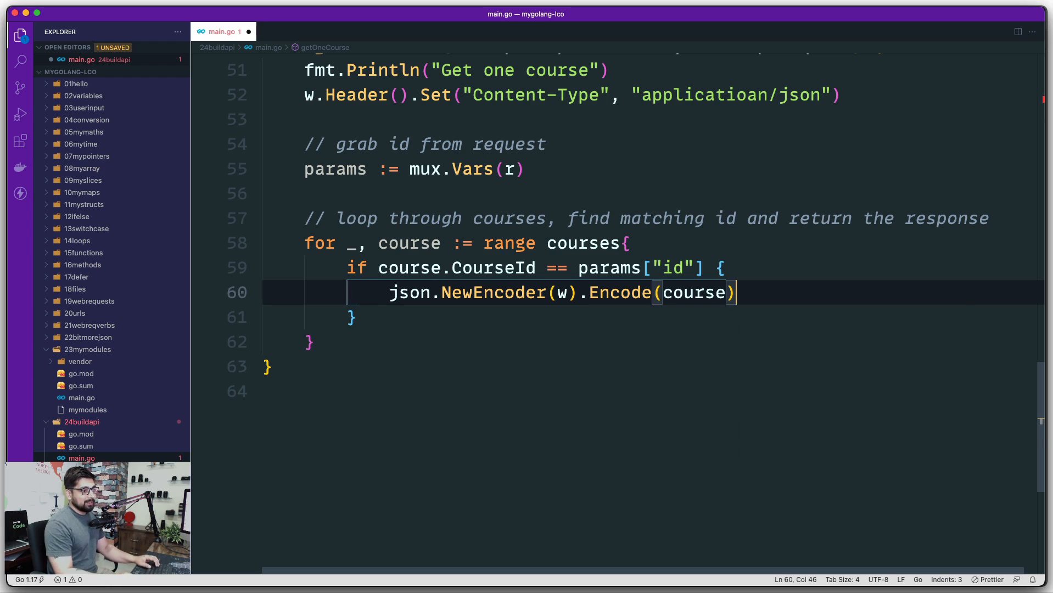
text(return)
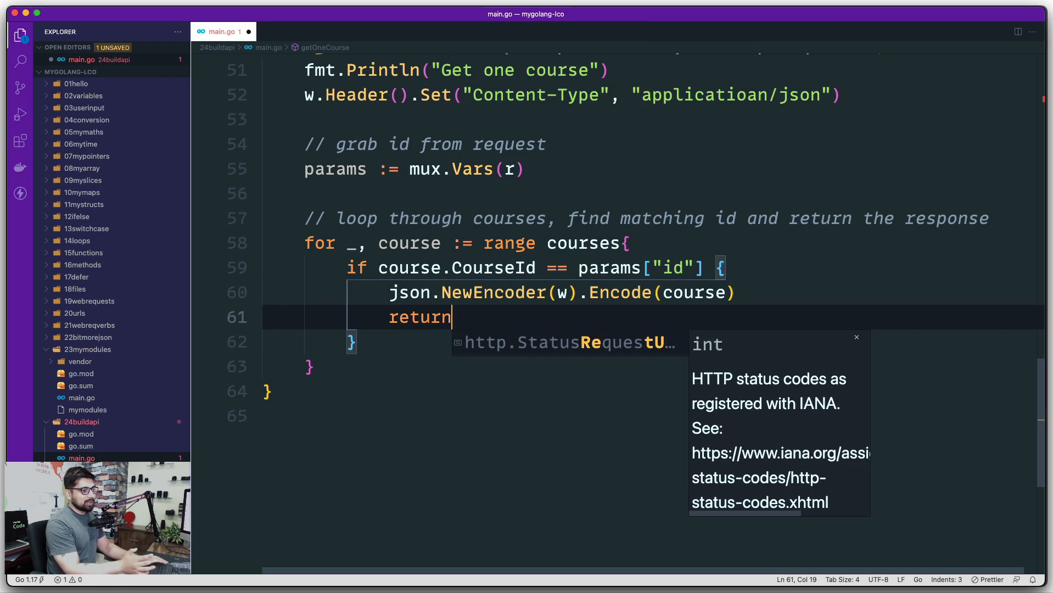
key(Escape)
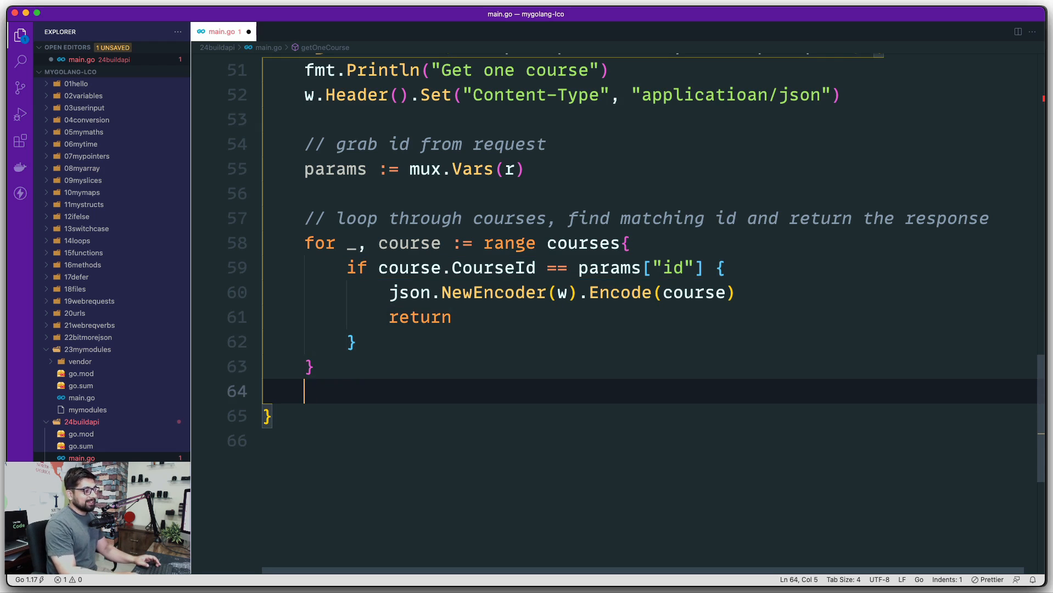
Step: After the loop, encode "No Course found with given id" as JSON and return
text(json)
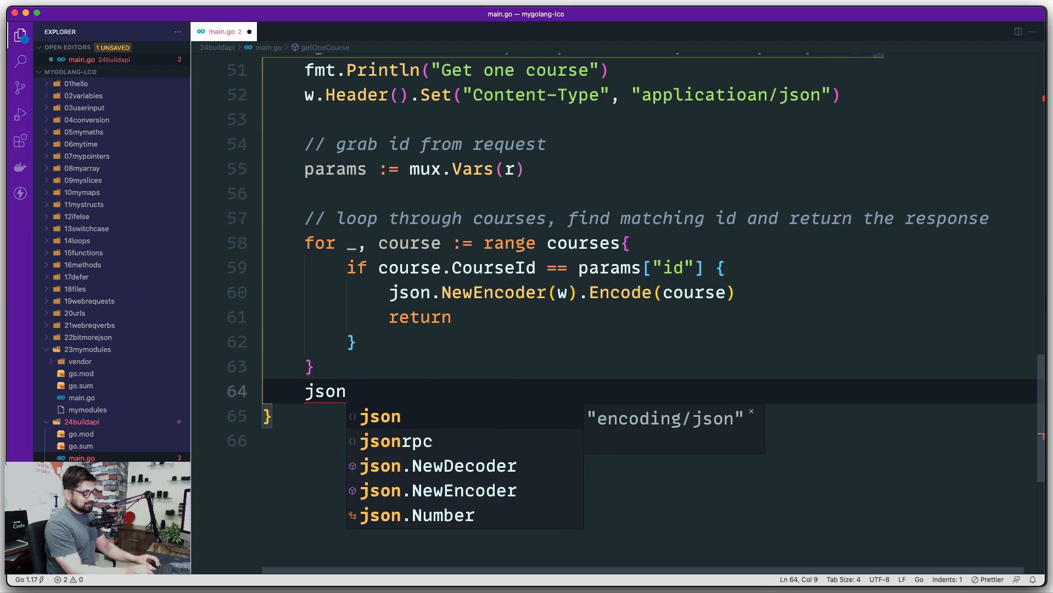
text(.n)
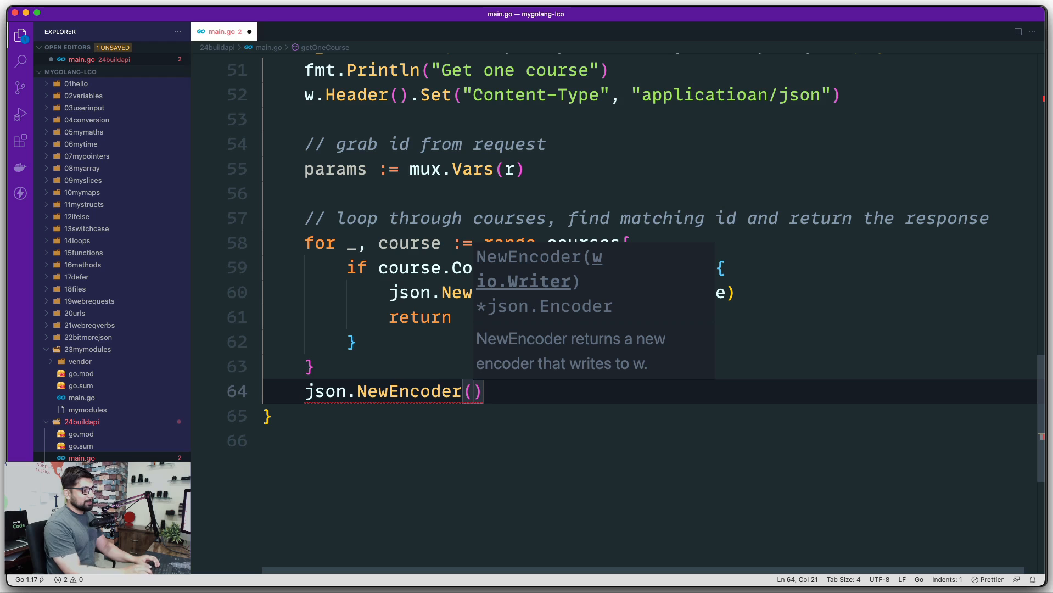
text(w)
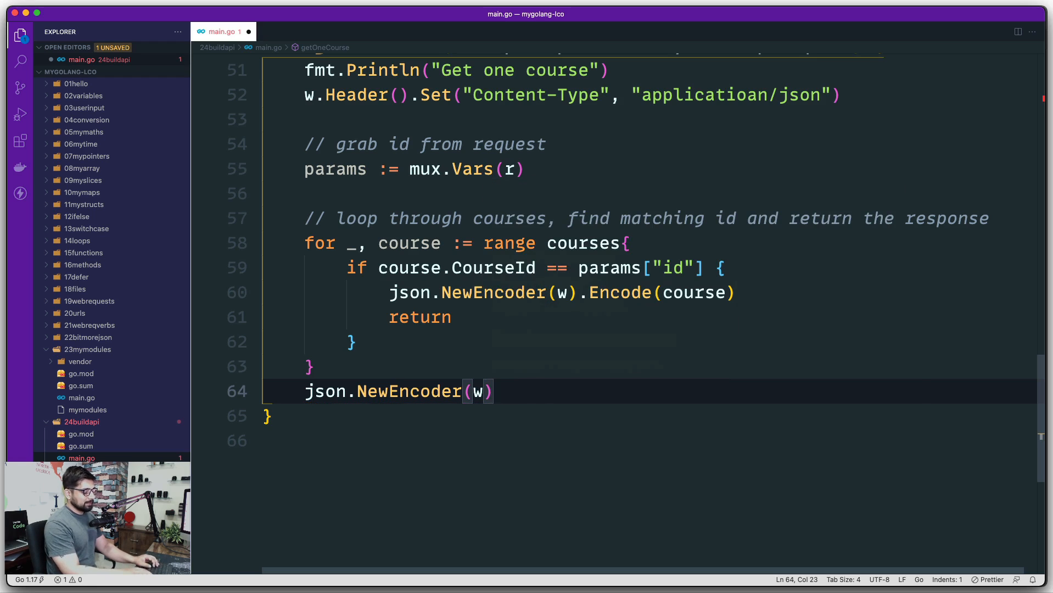
text(.Encode()
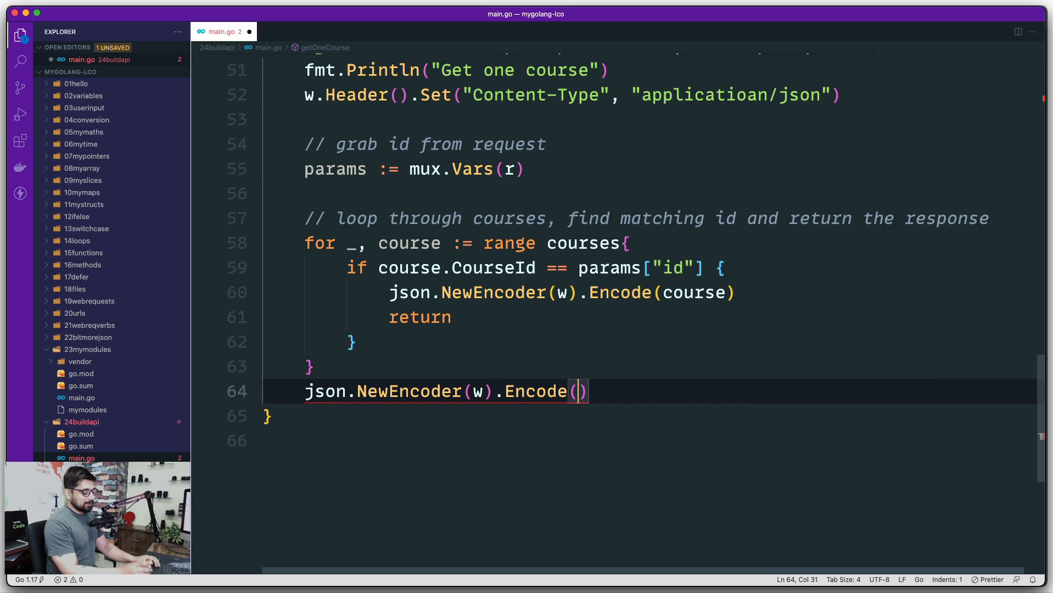
text("N")
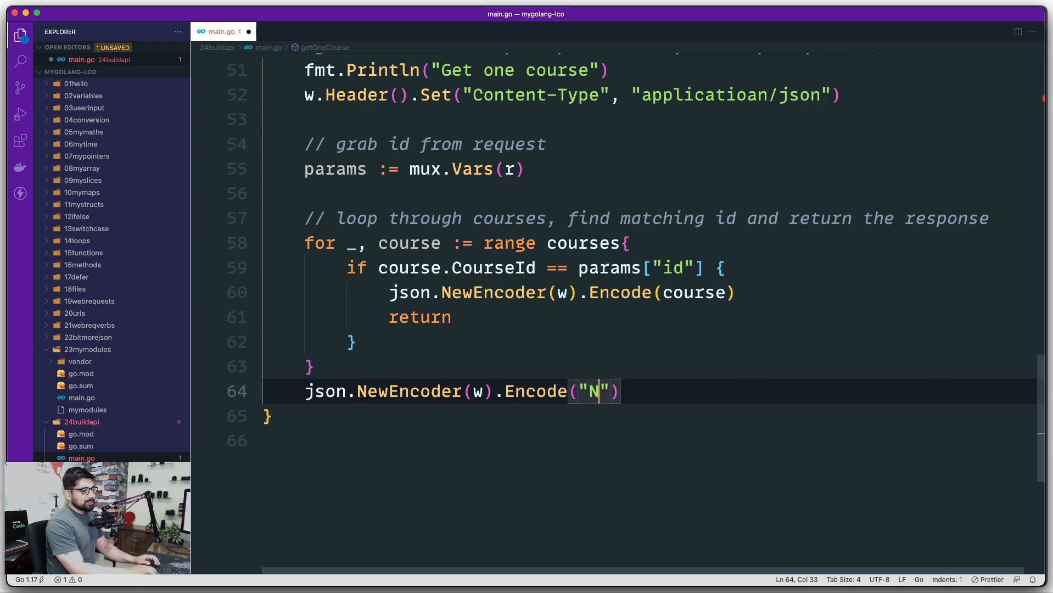
text(o CO)
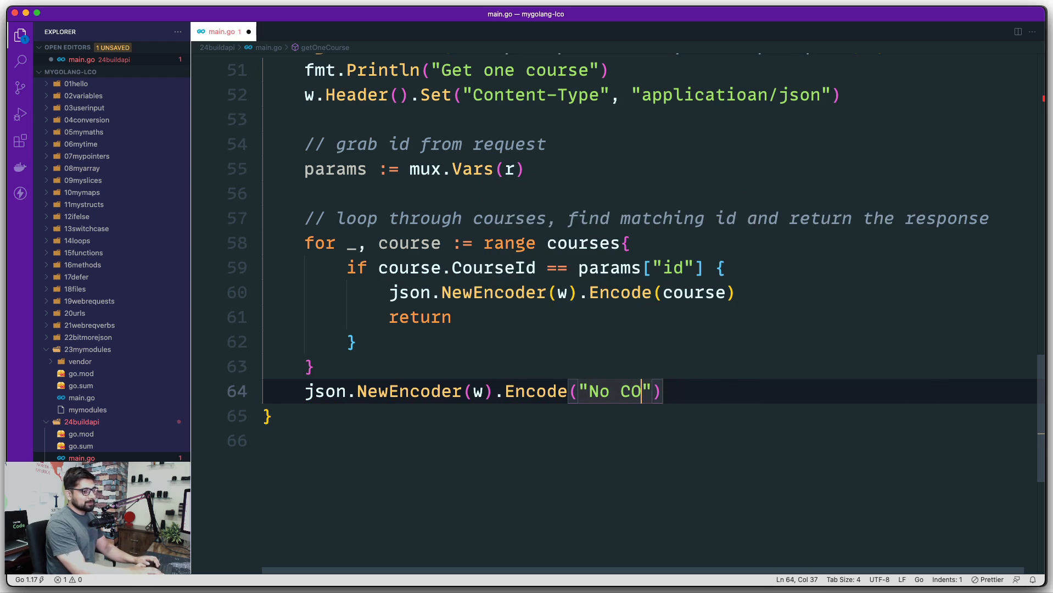
text(urse found with given id)
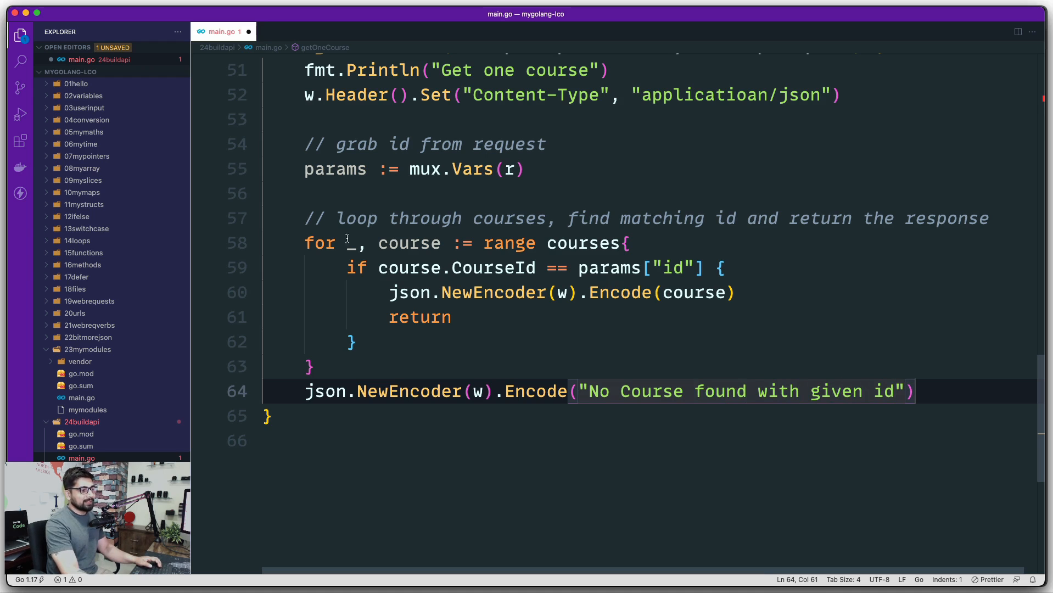
double_click(334, 168)
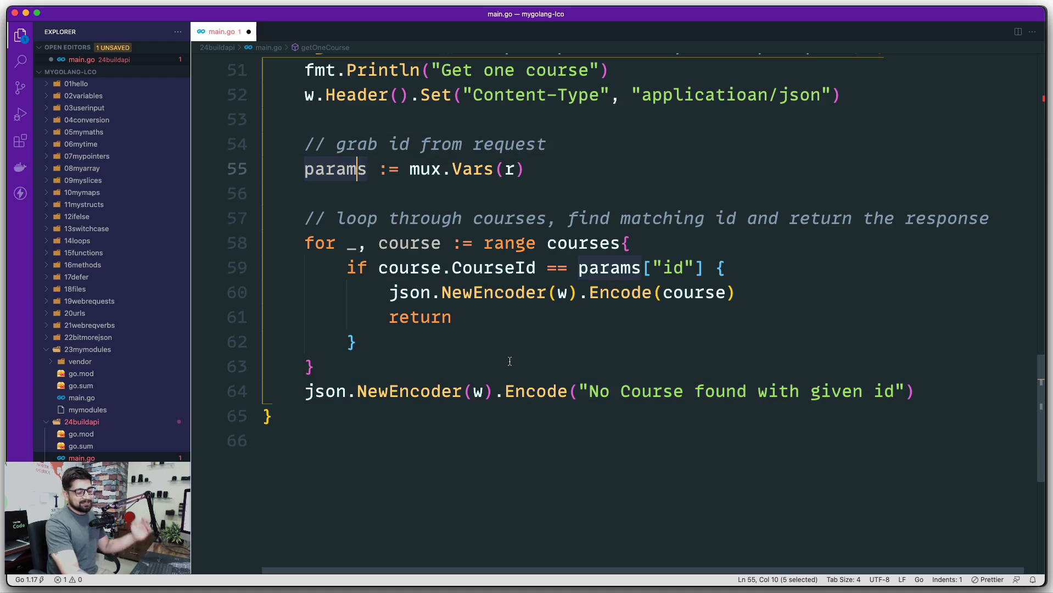
click(915, 390)
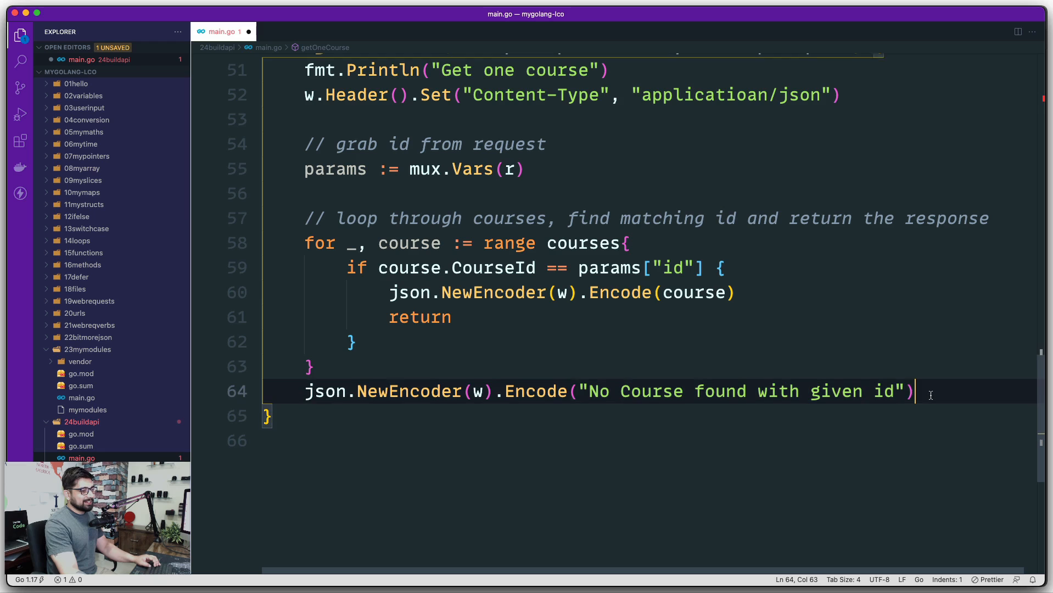
text(return)
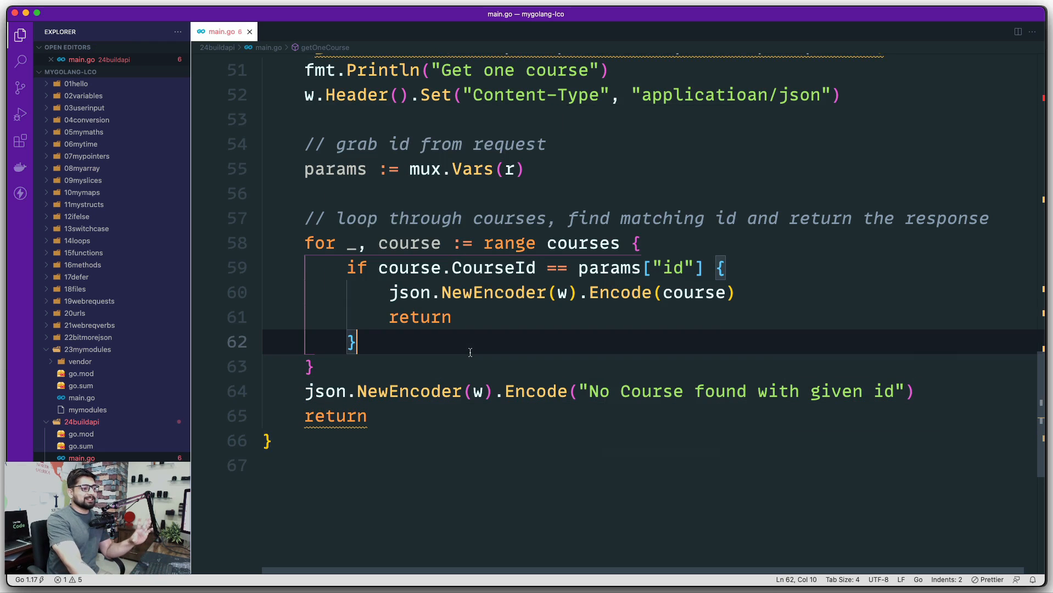
mouse_move(334, 415)
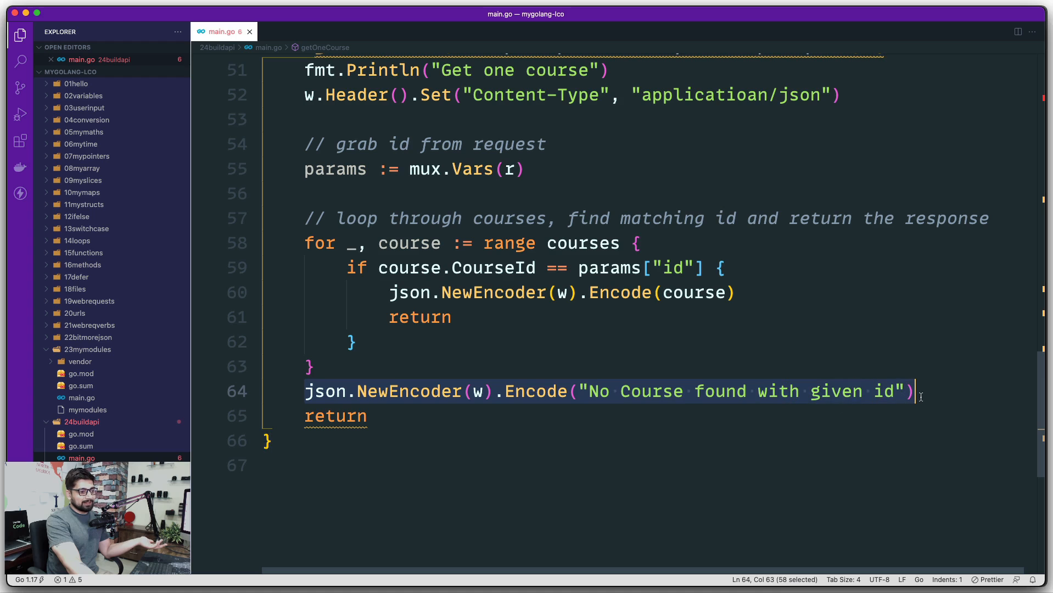
mouse_move(577, 426)
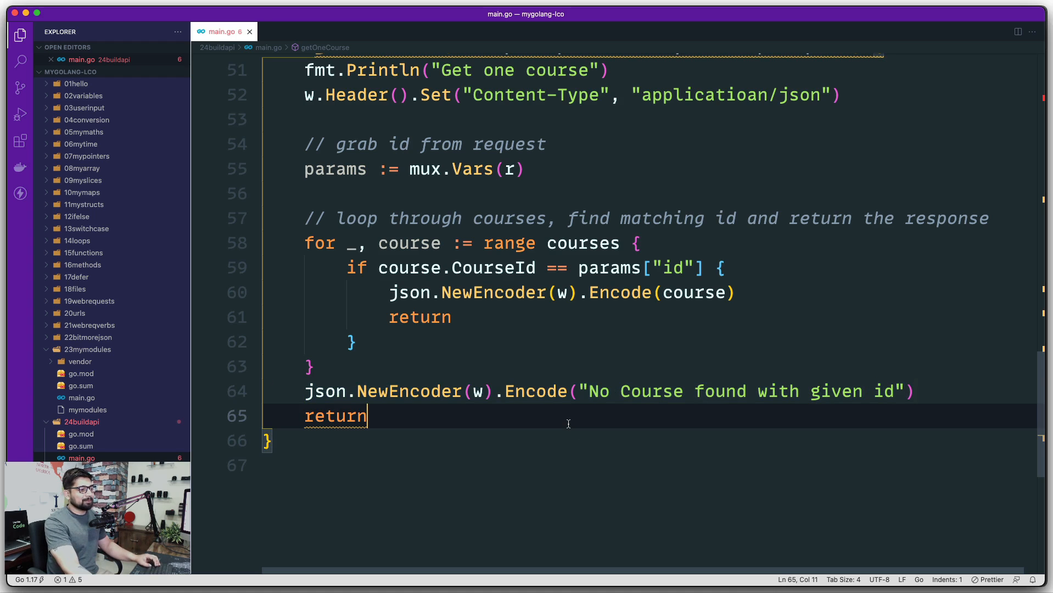
mouse_move(501, 372)
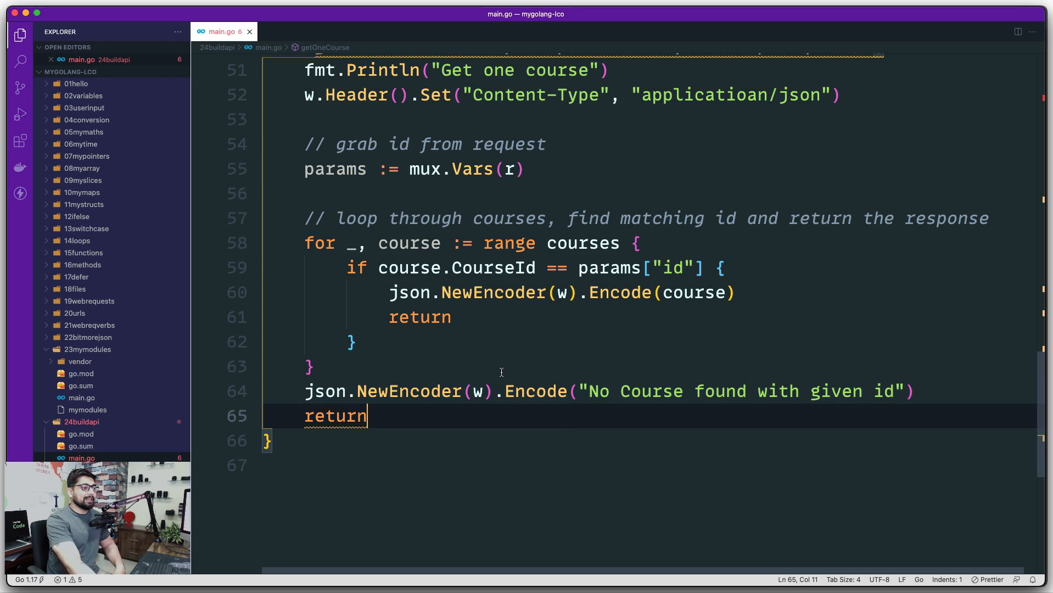
Step: Scroll up to review the completed getOneCourse handler after saving
scroll(up, 3)
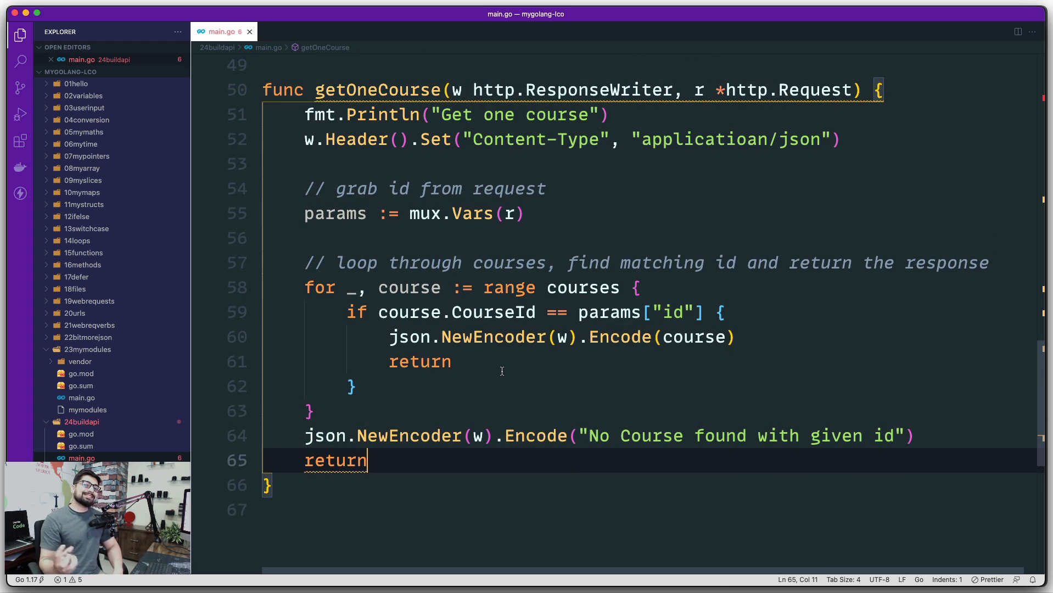